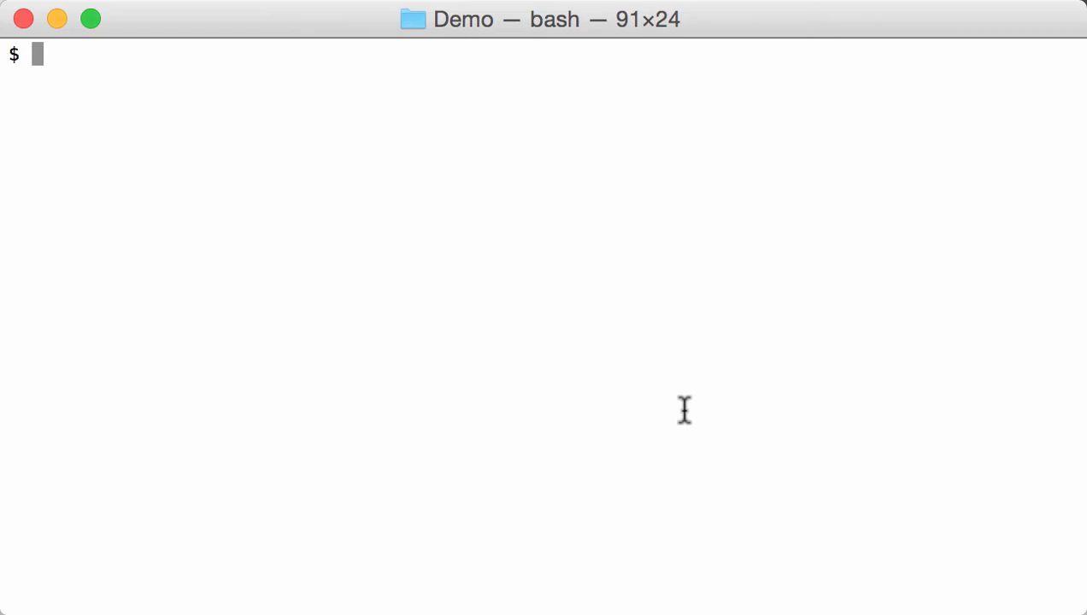
- Run ./re-search.py -n email -f on the 027cc450….vir sample to find its email address
type("./re-s")
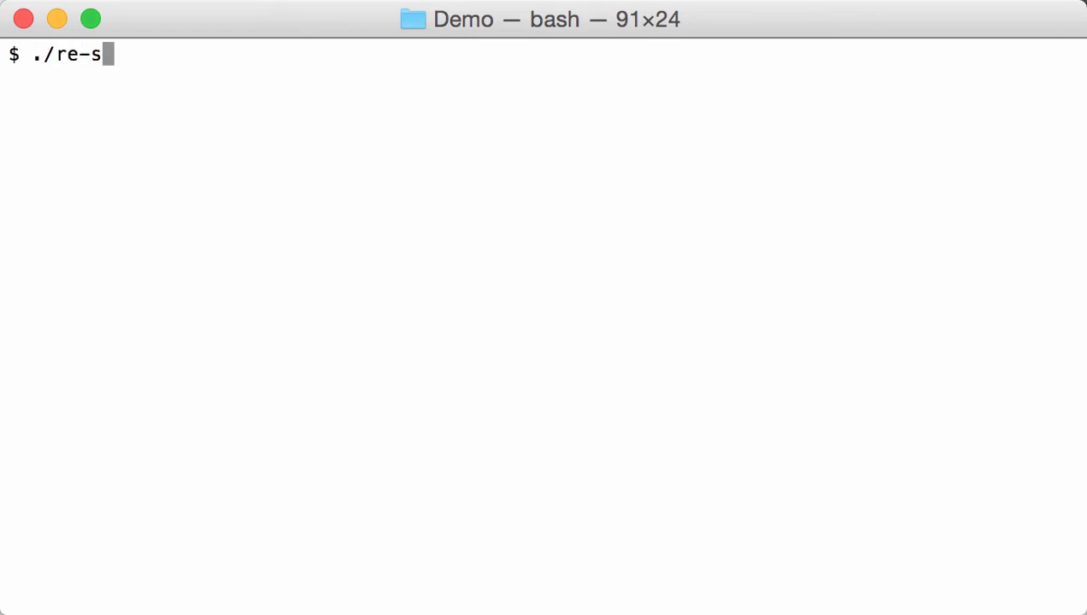
type("e")
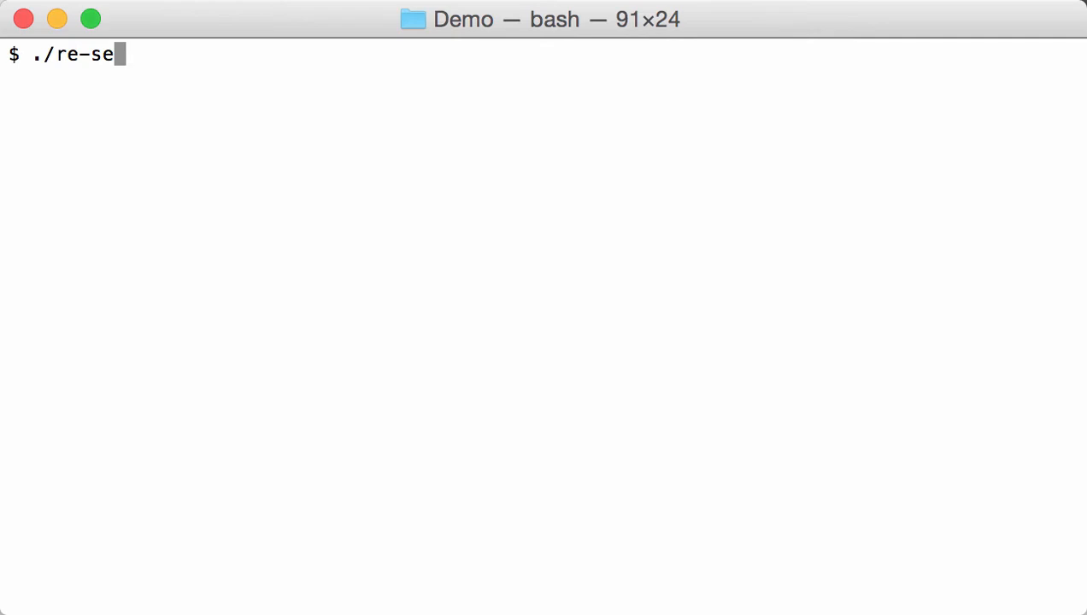
type("arch.py")
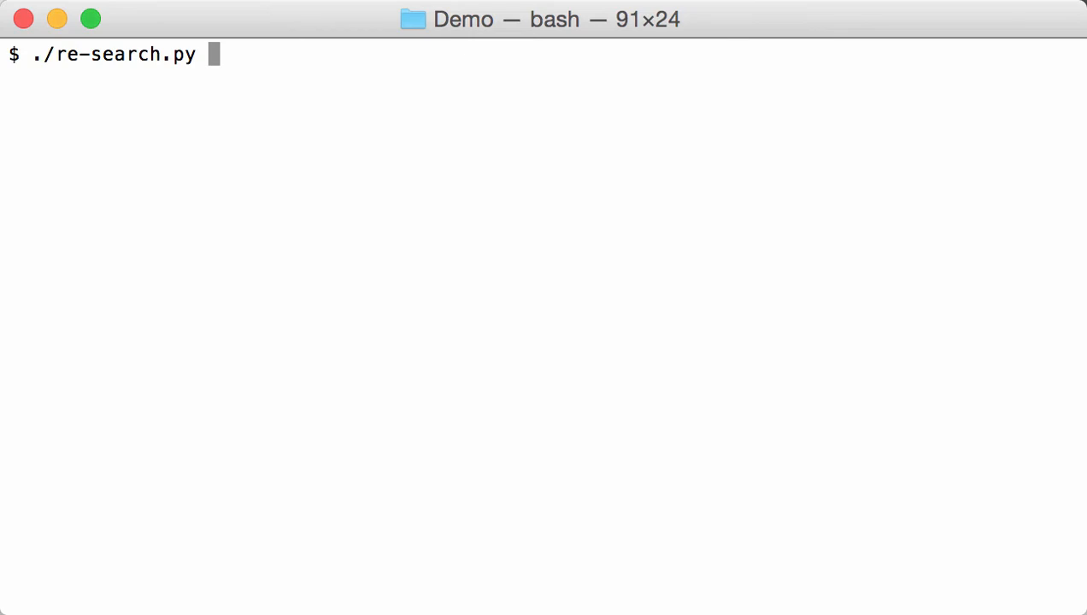
type("-n em")
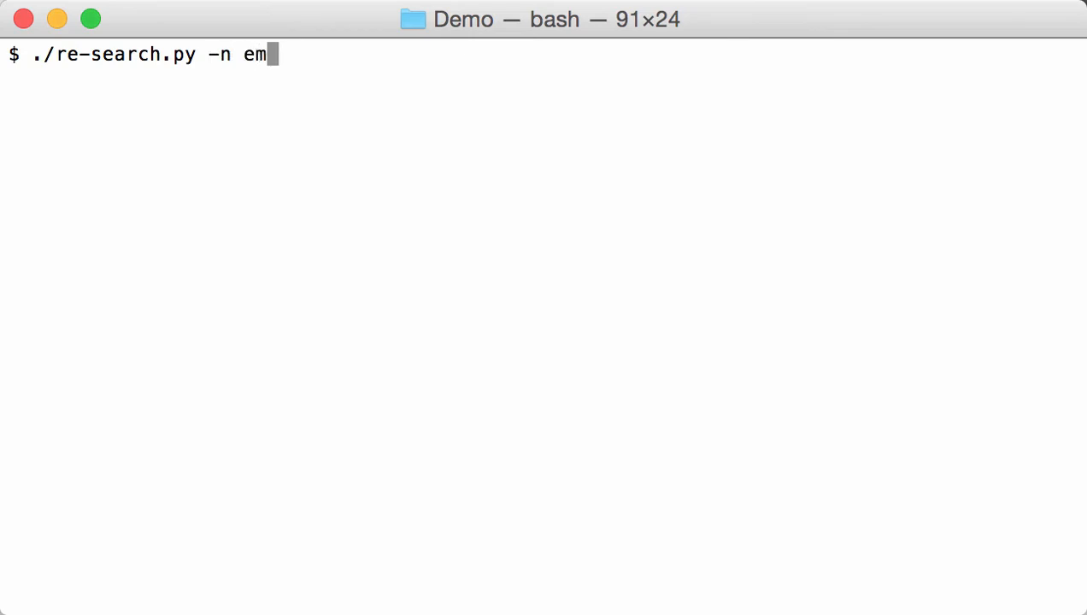
type("ail")
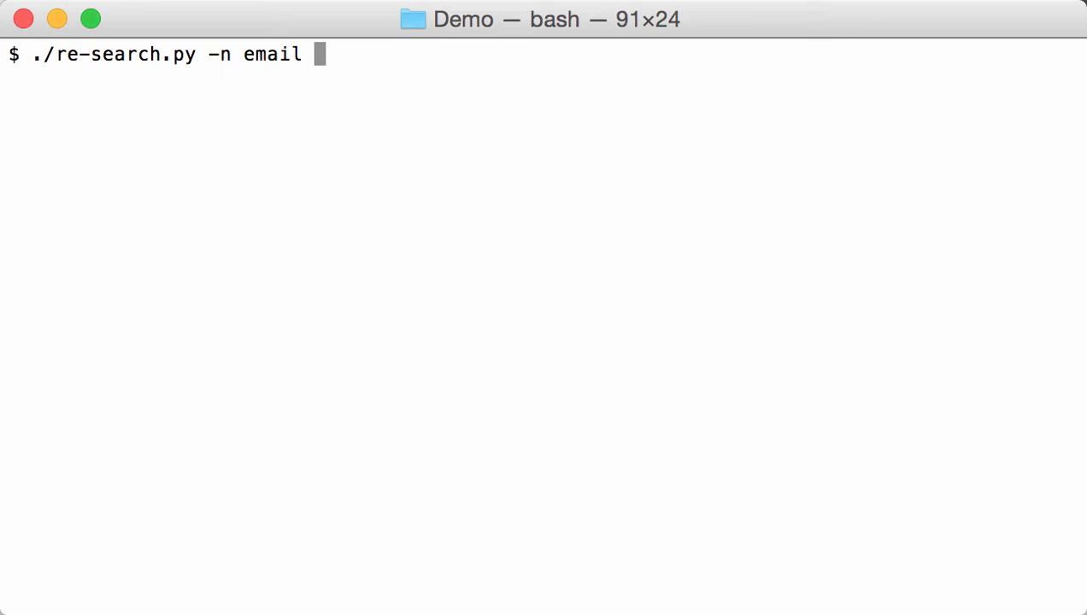
type("-f")
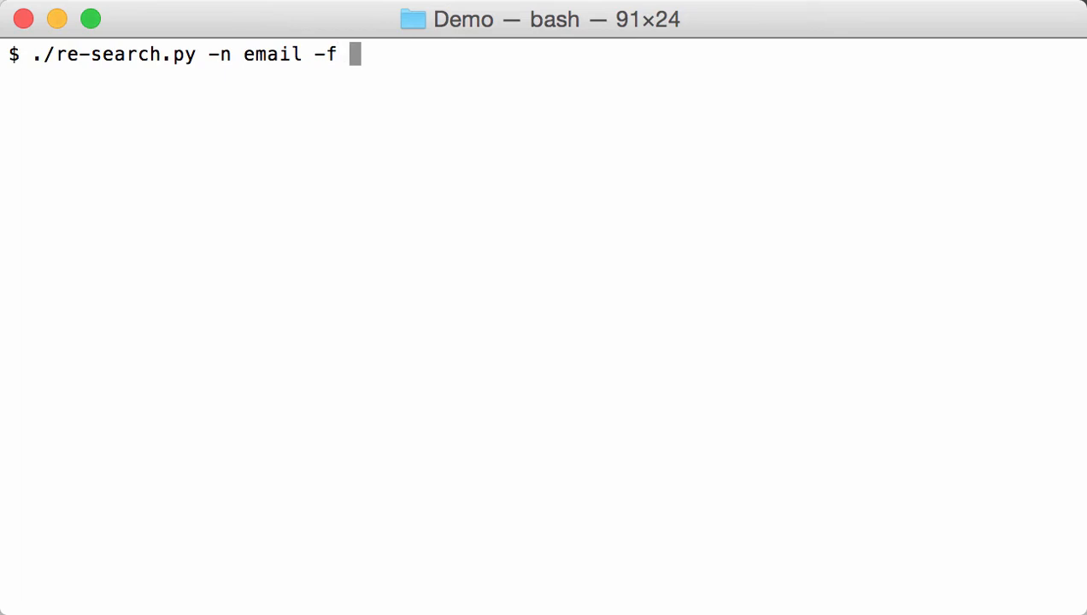
type("027cc450ef5f8c5f653329641ec1fed91f694e0d229928963b30f6b0d7d3a745.vir")
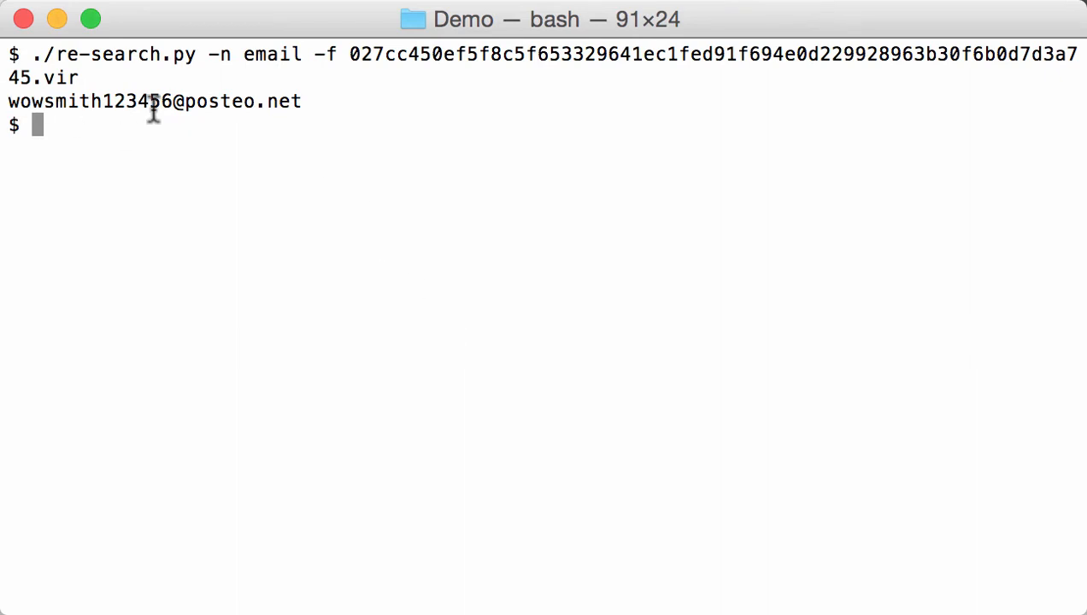
mouse_move(222, 143)
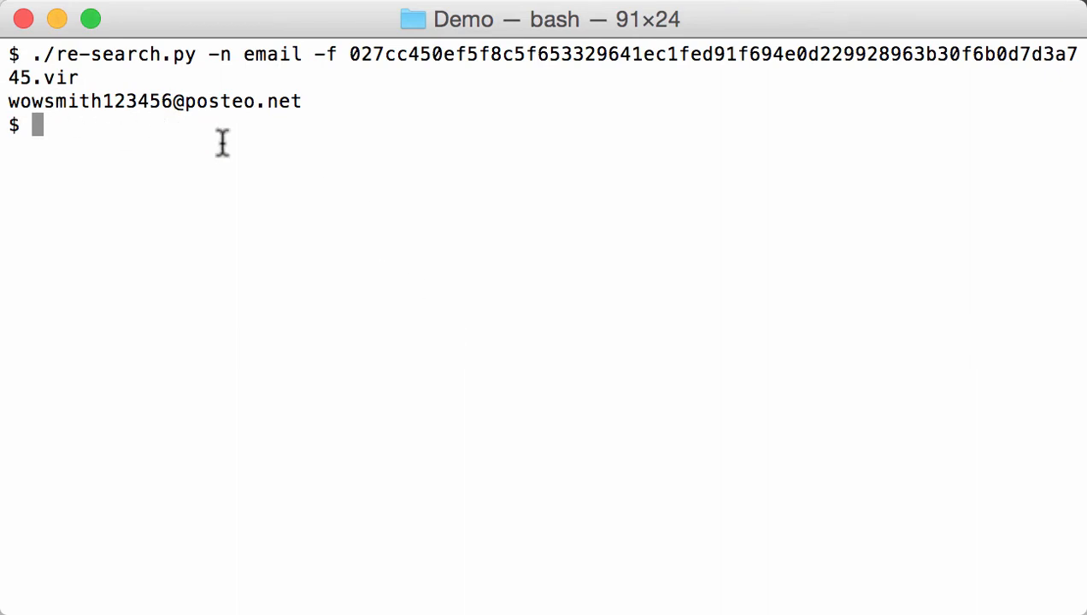
- Run ./re-search.py -n btc -f on the same .vir sample to find its bitcoin address
type("./re-se")
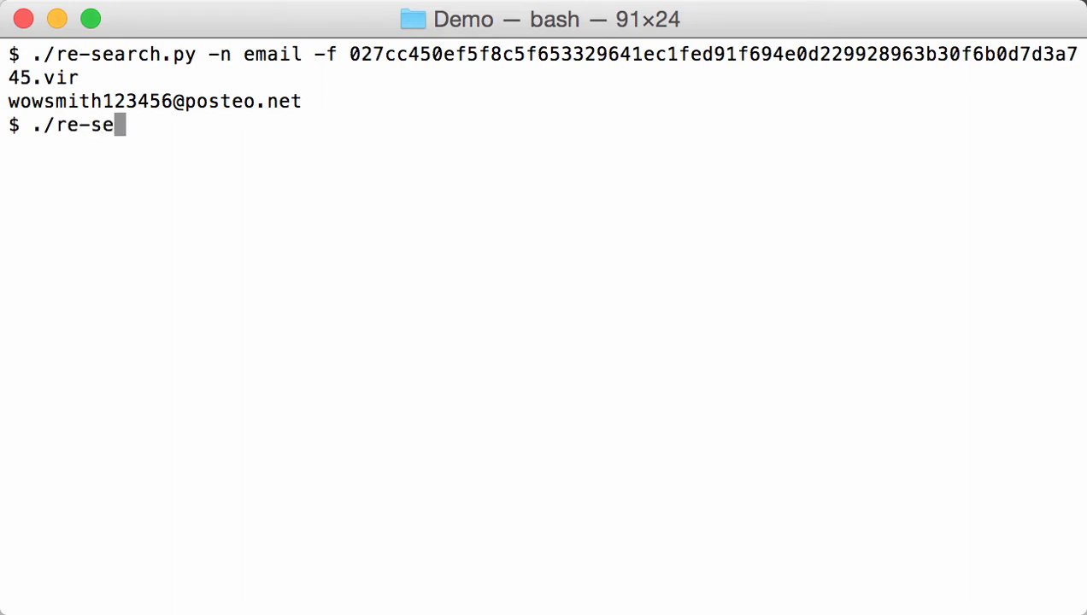
type("arch.py")
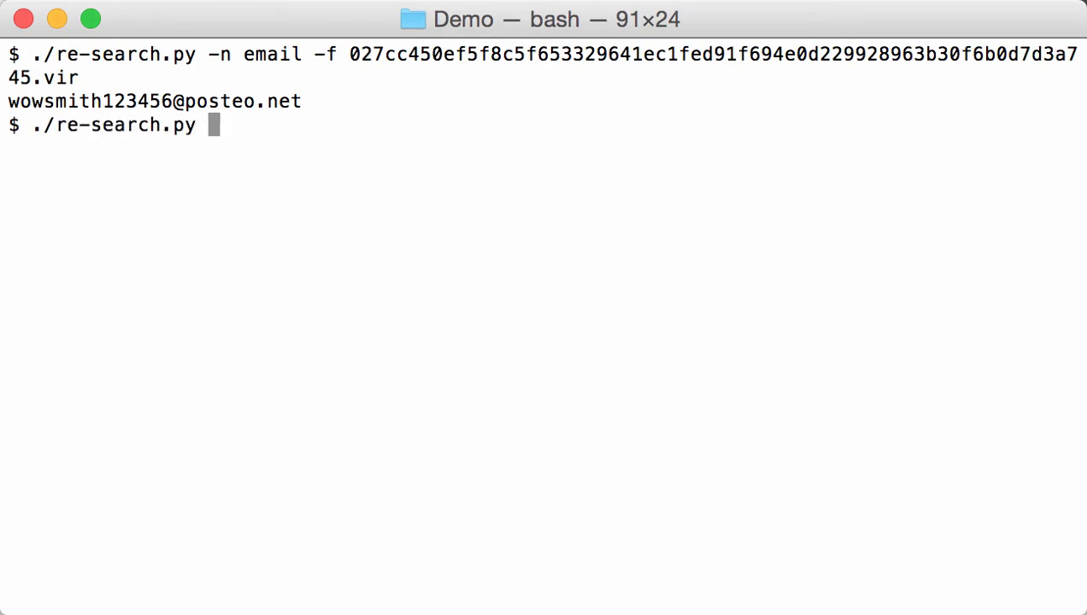
type("-n btc")
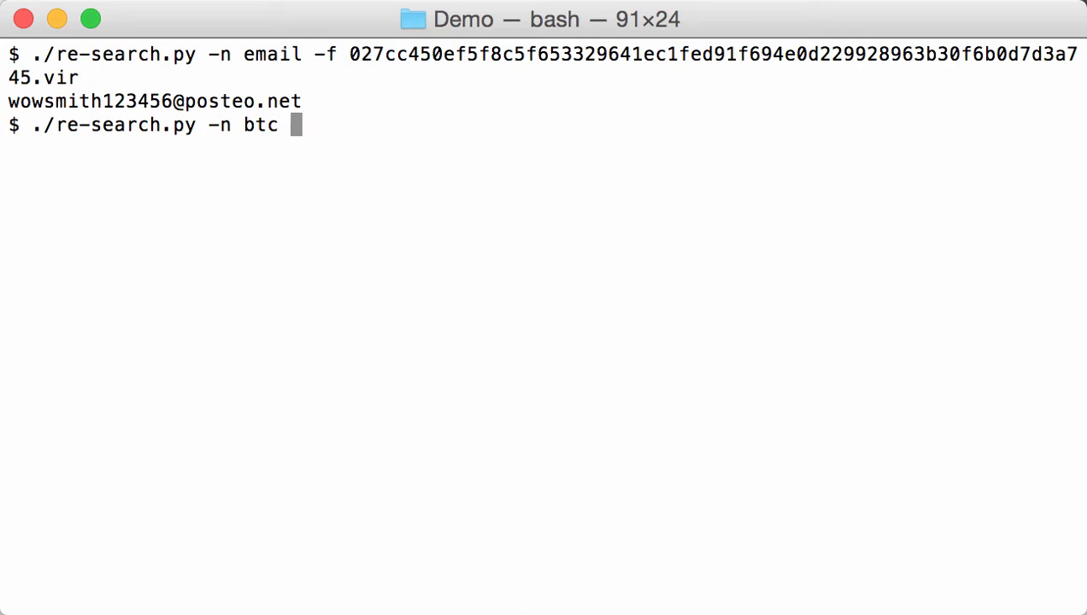
type("-f")
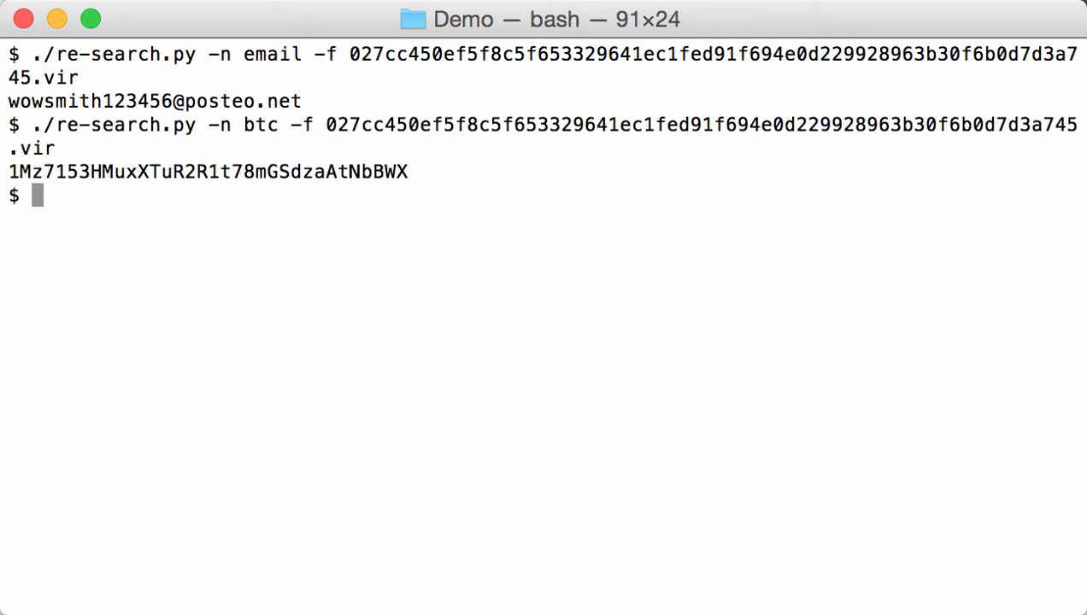
mouse_move(173, 323)
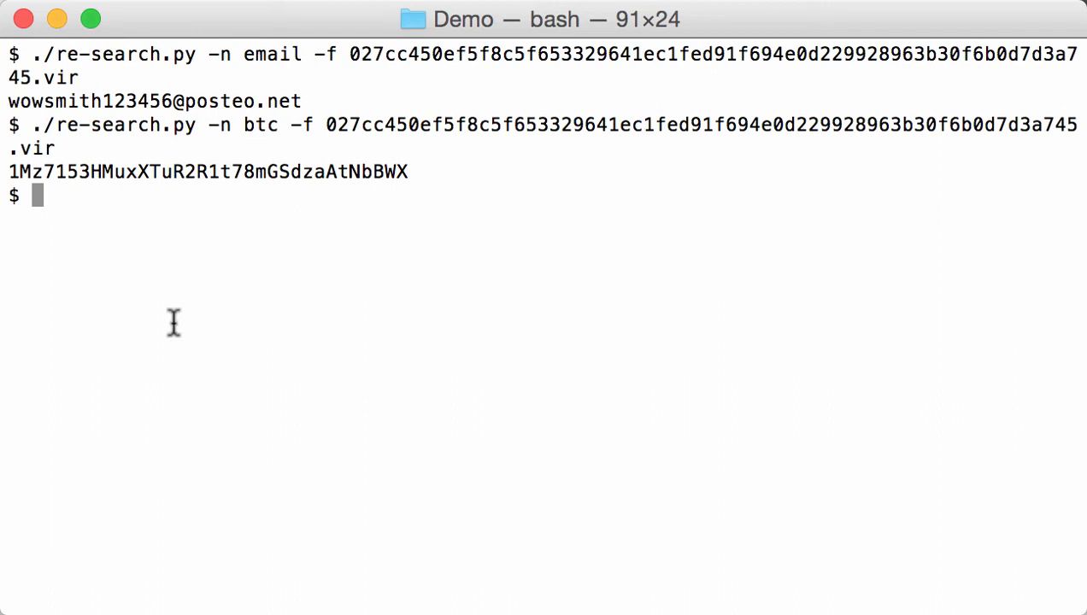
- Run ./base64dump.py -e all on the .vir sample to list encoded strings
type("./")
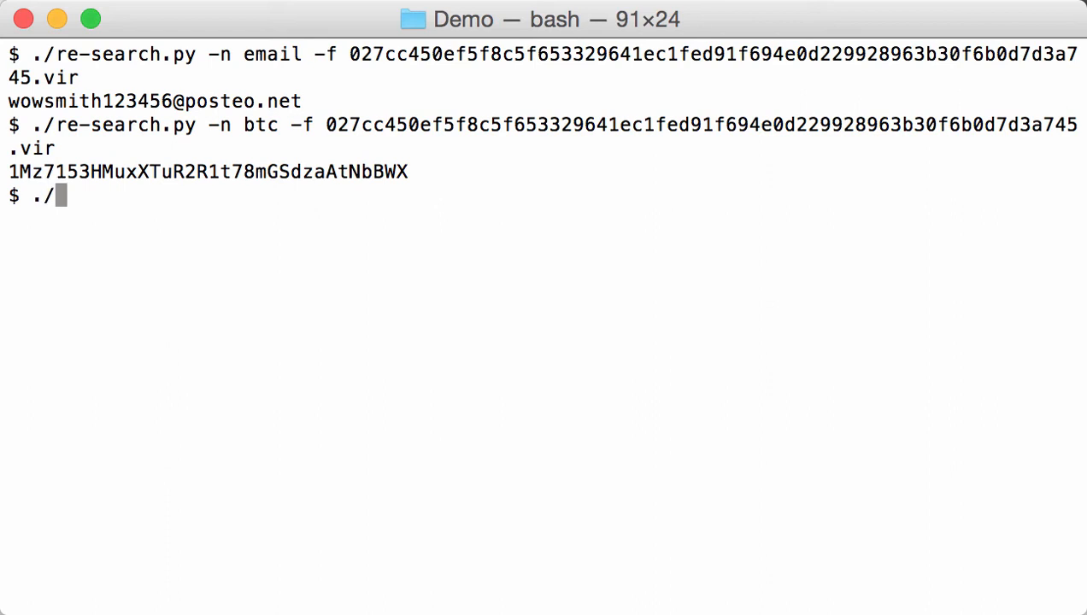
type("base64dump.py")
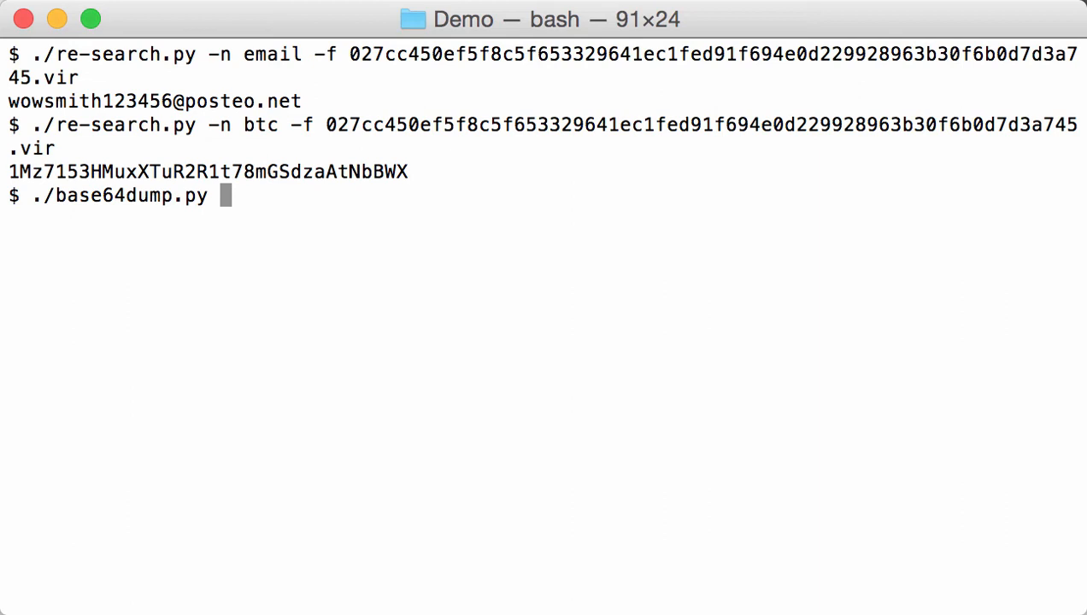
type("-")
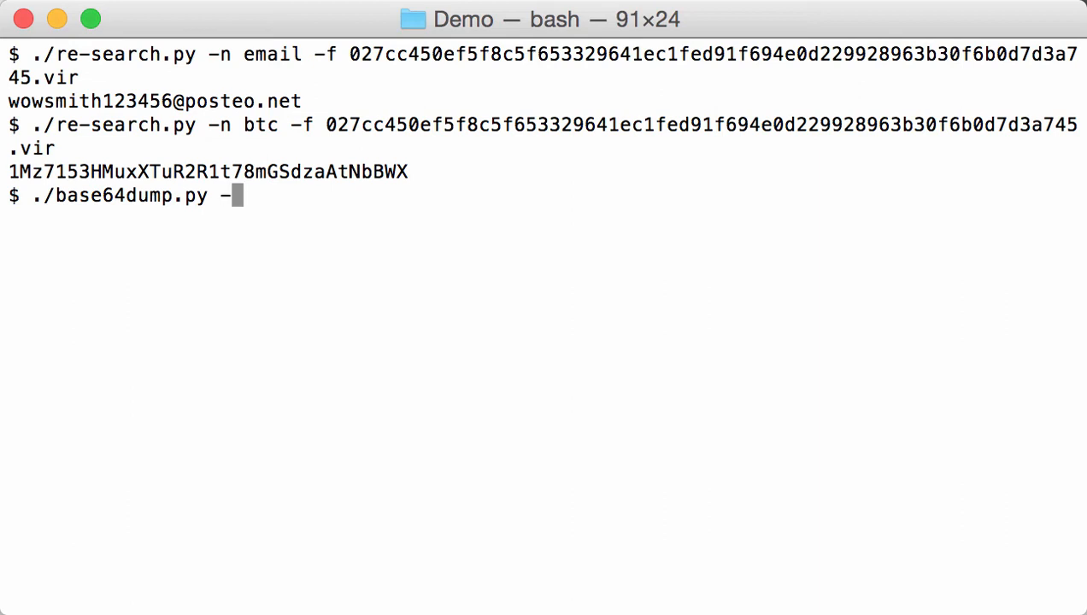
type("e all")
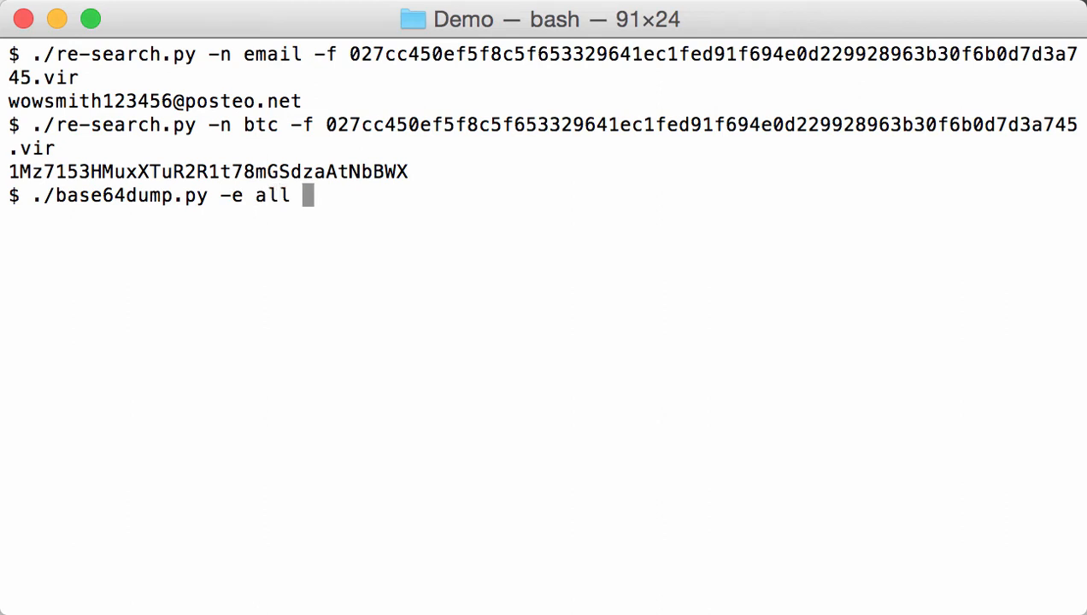
type("027cc450ef5f8c5f653329641ec1fed91f694e0d229928963b30f6b0d7d3a745.vir")
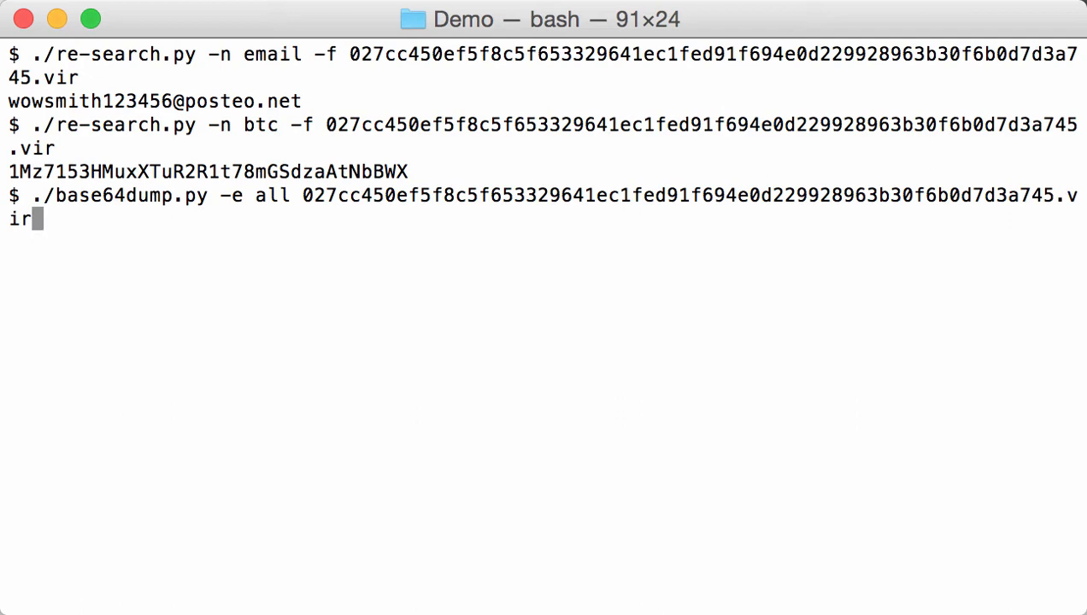
key("Return")
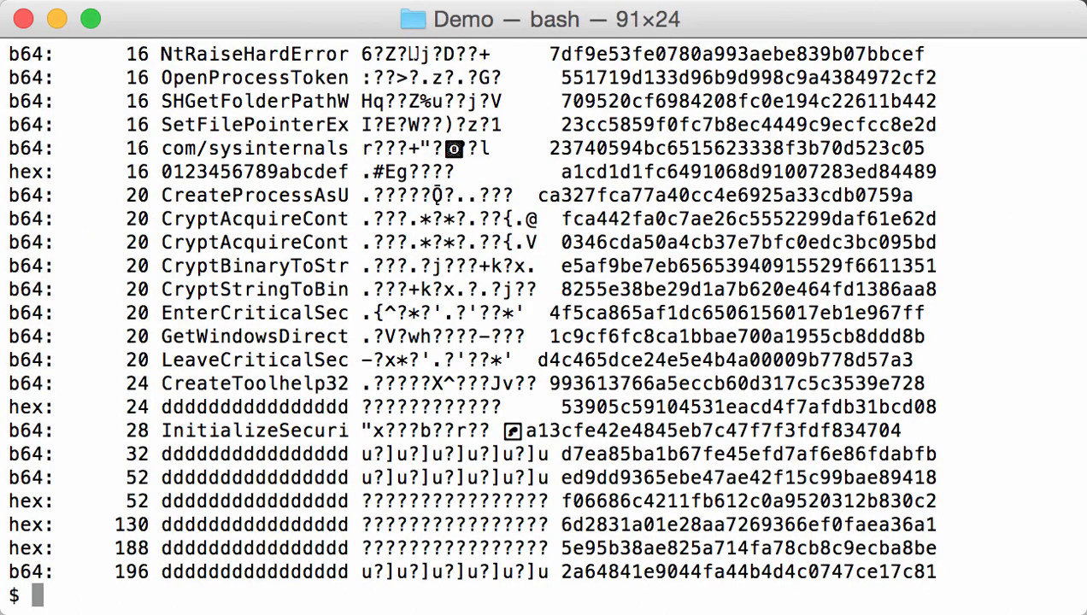
mouse_move(178, 571)
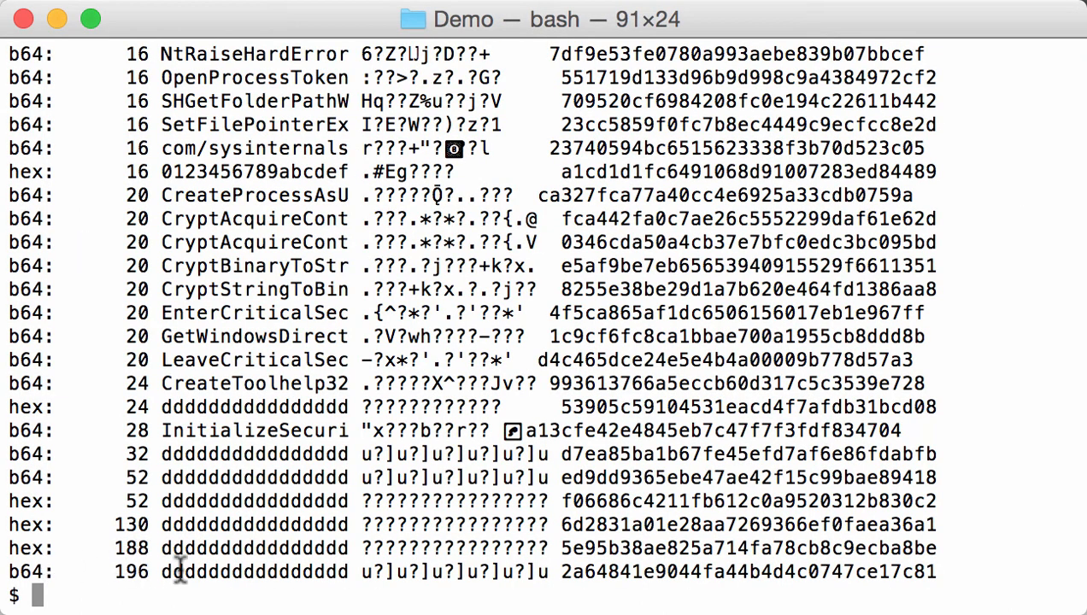
mouse_move(196, 501)
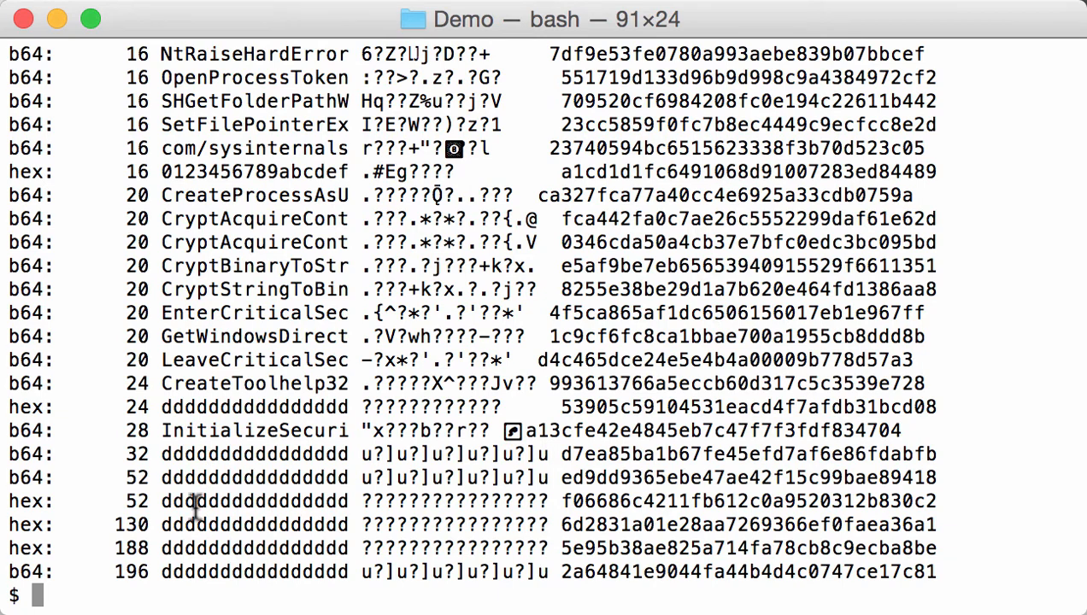
mouse_move(196, 560)
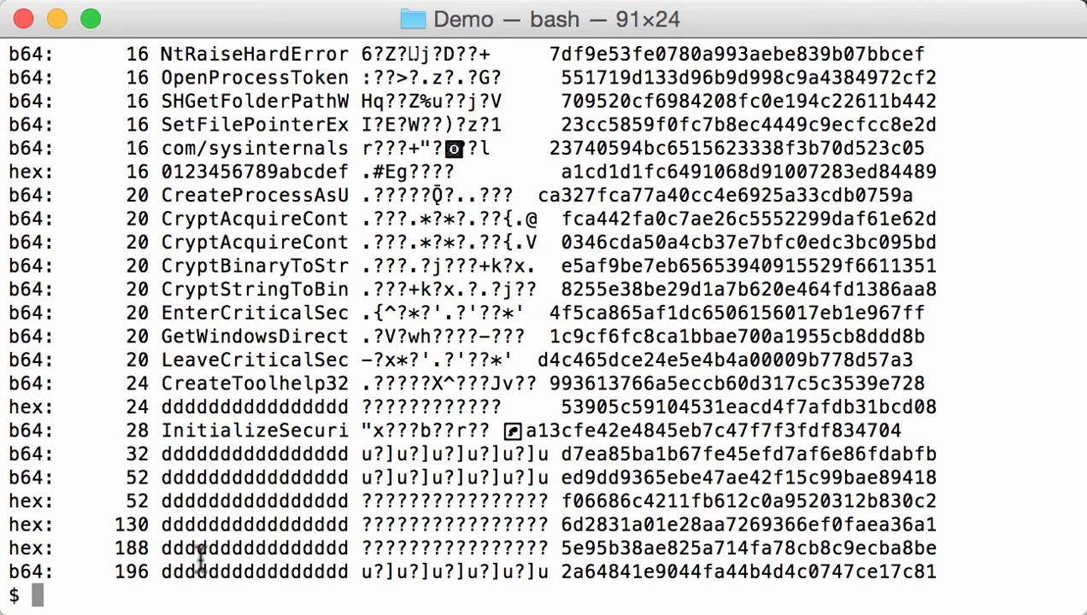
- Clear the screen and rerun base64dump with -z, revealing the 360-byte base64 entry
type("clea")
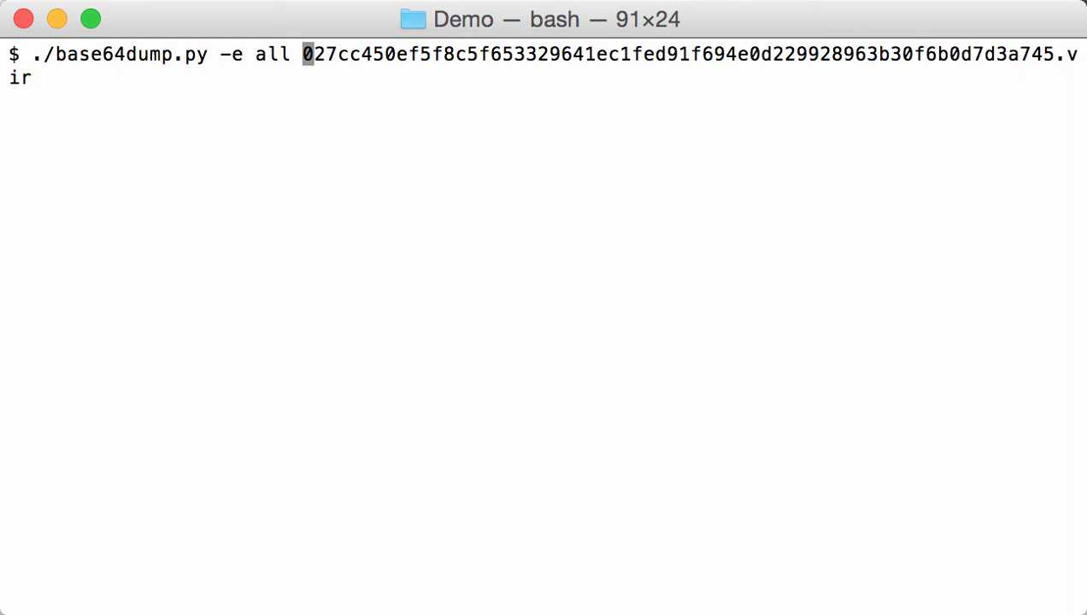
type("-z")
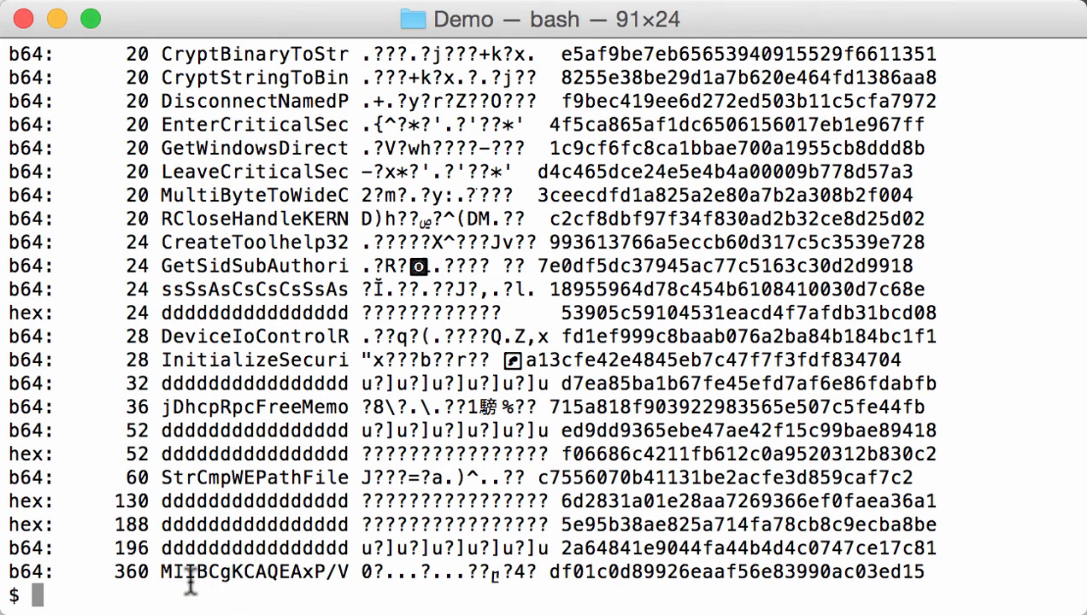
mouse_move(350, 571)
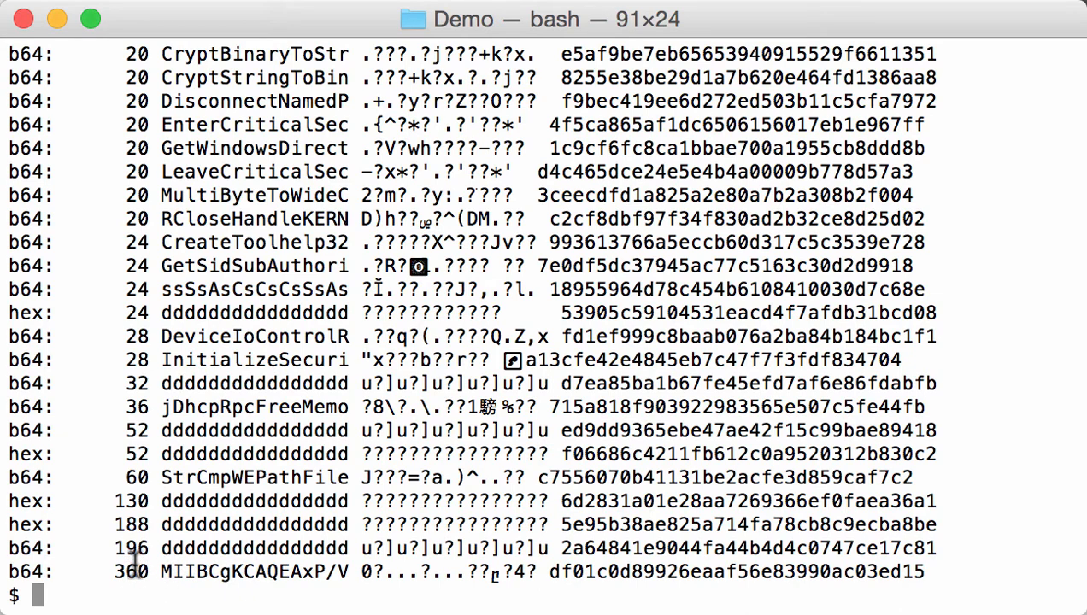
mouse_move(410, 585)
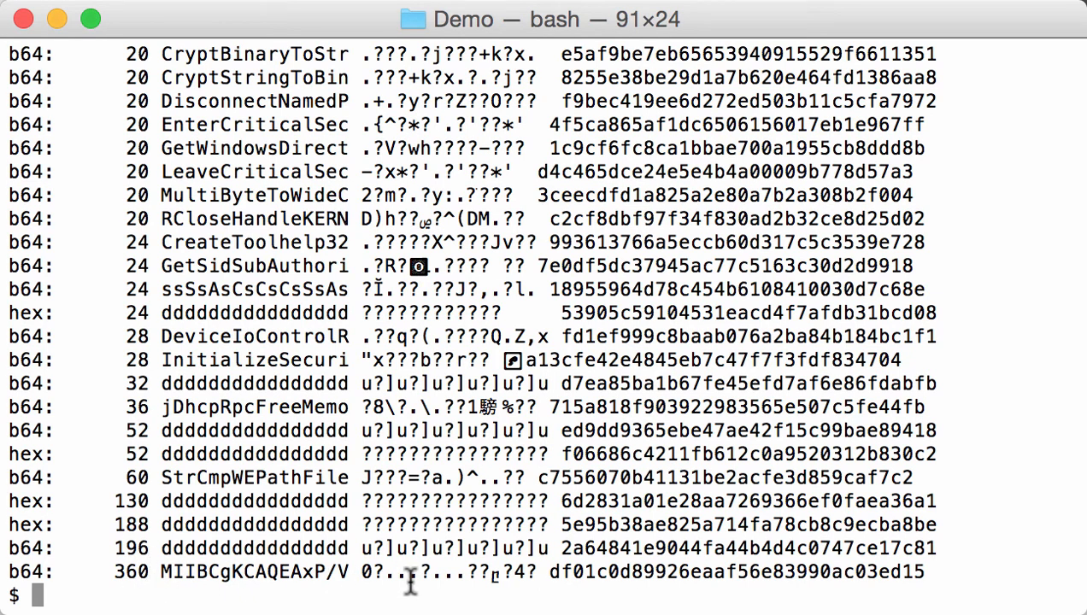
mouse_move(371, 572)
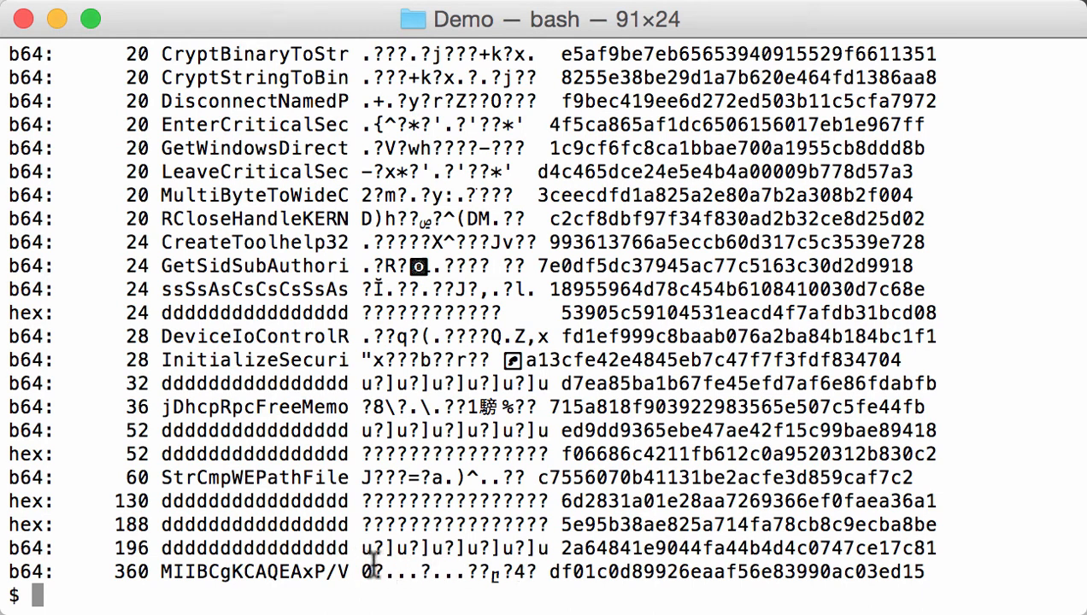
mouse_move(487, 479)
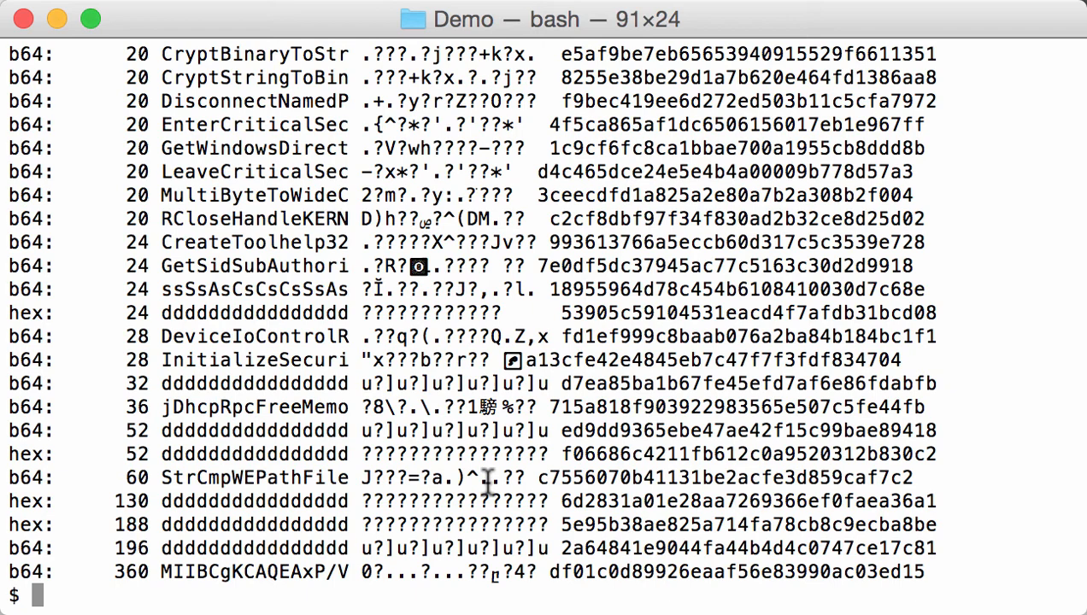
- Rerun base64dump with -n 200 -z to list only strings of 200+ bytes
type("./base64dump.py -e all -z 027cc450ef5f8c5f653329641ec1fed91f1694e0d229928963b30f6b0d7d3a745.vir")
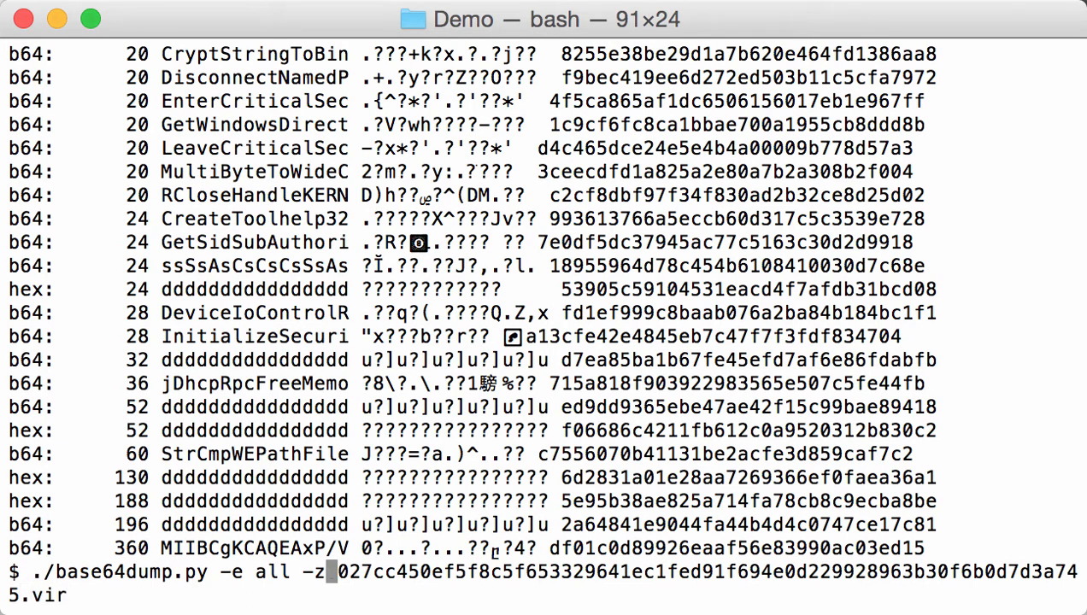
key("backspace")
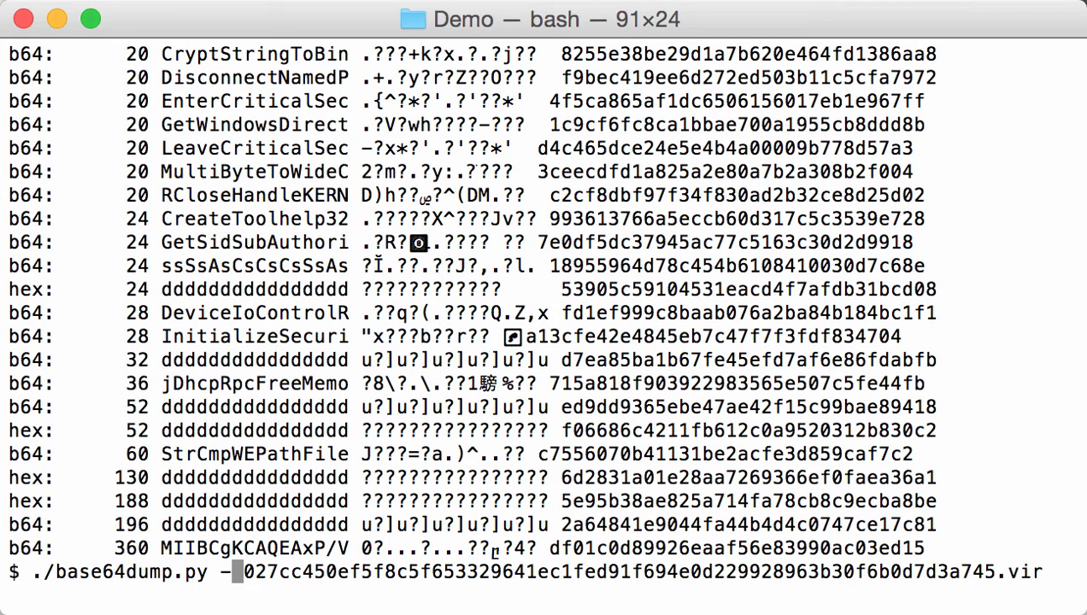
type("n")
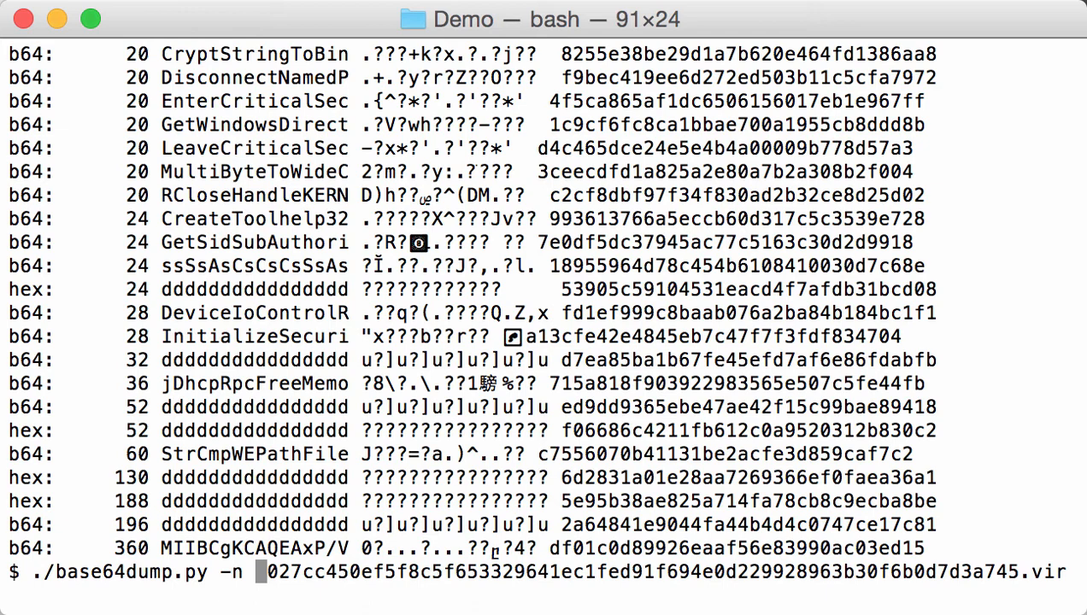
type("200")
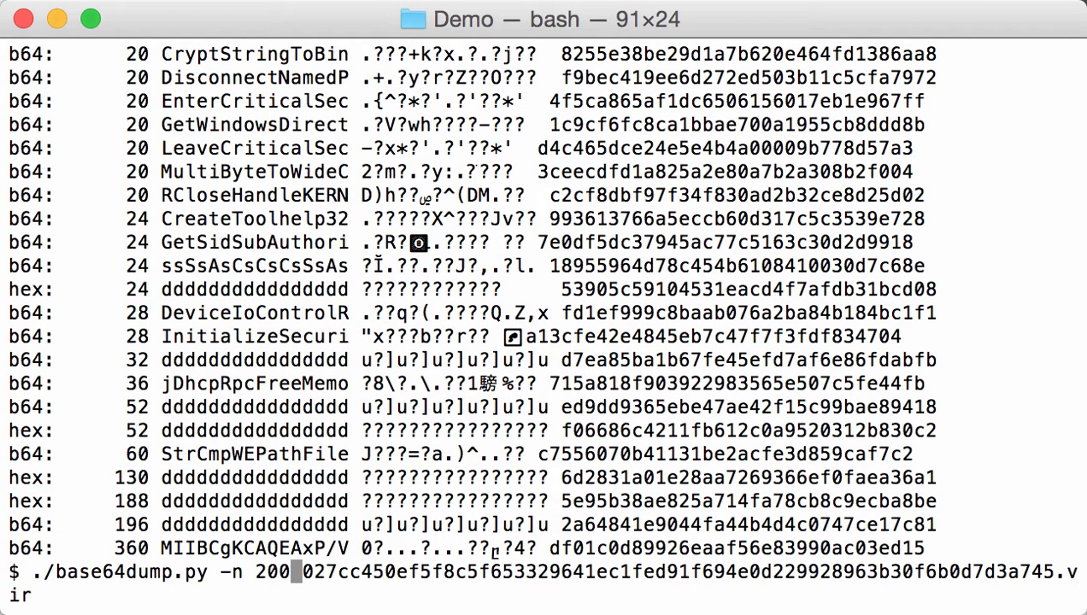
type("-")
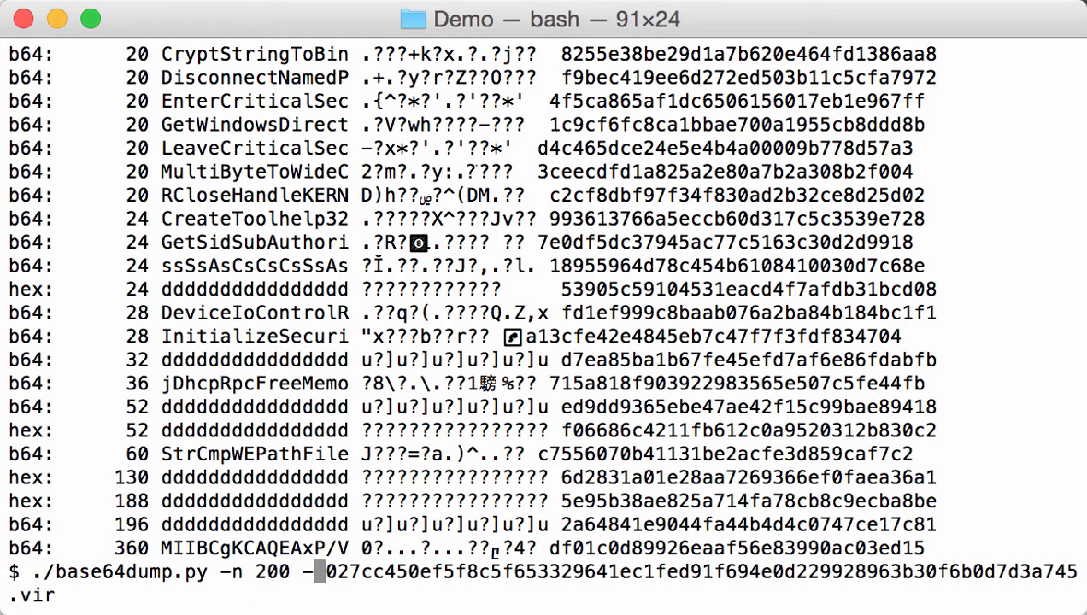
type("z")
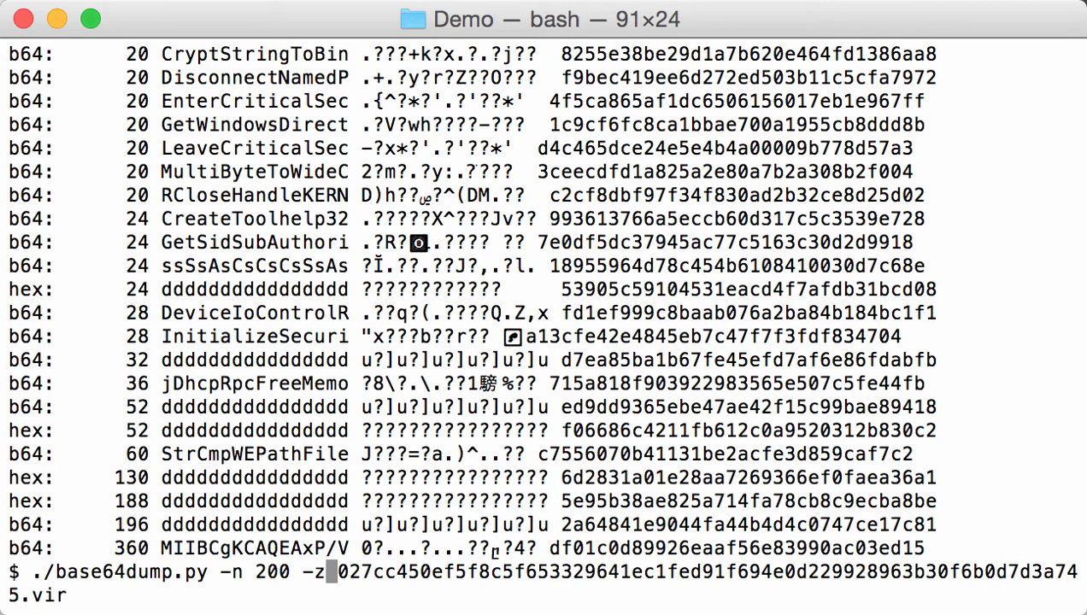
key("Return")
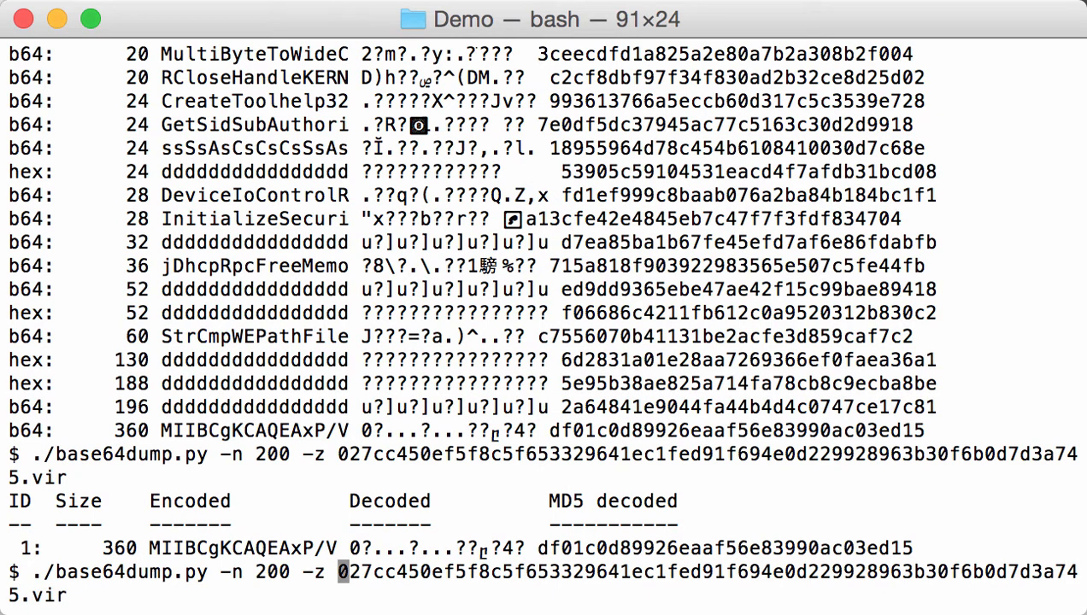
- Add -s 1 to dump the 360-byte string's decoded bytes
type("-s 1 -a")
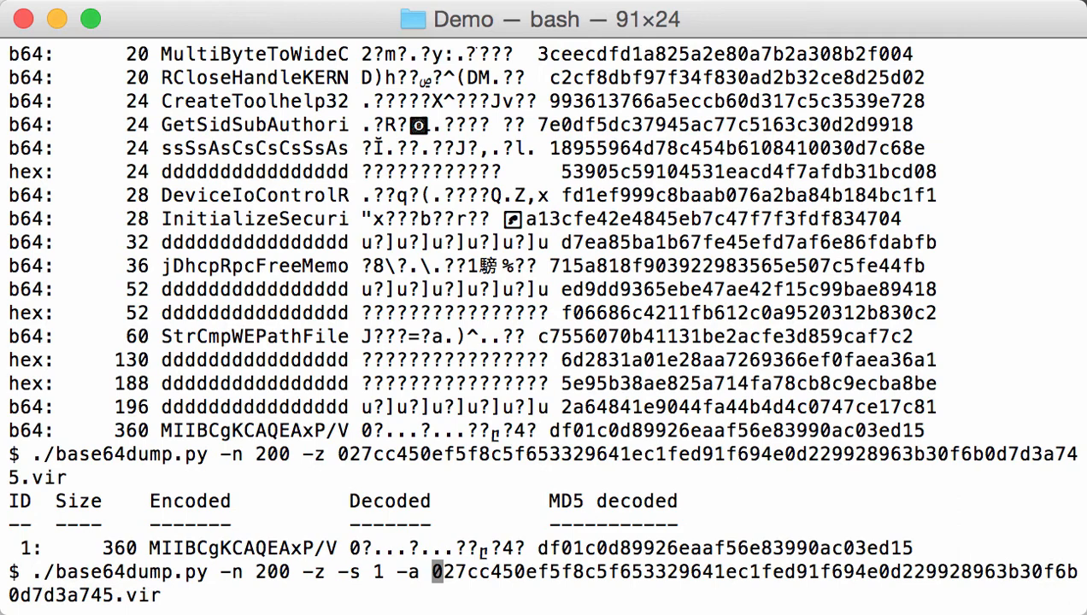
key("Return")
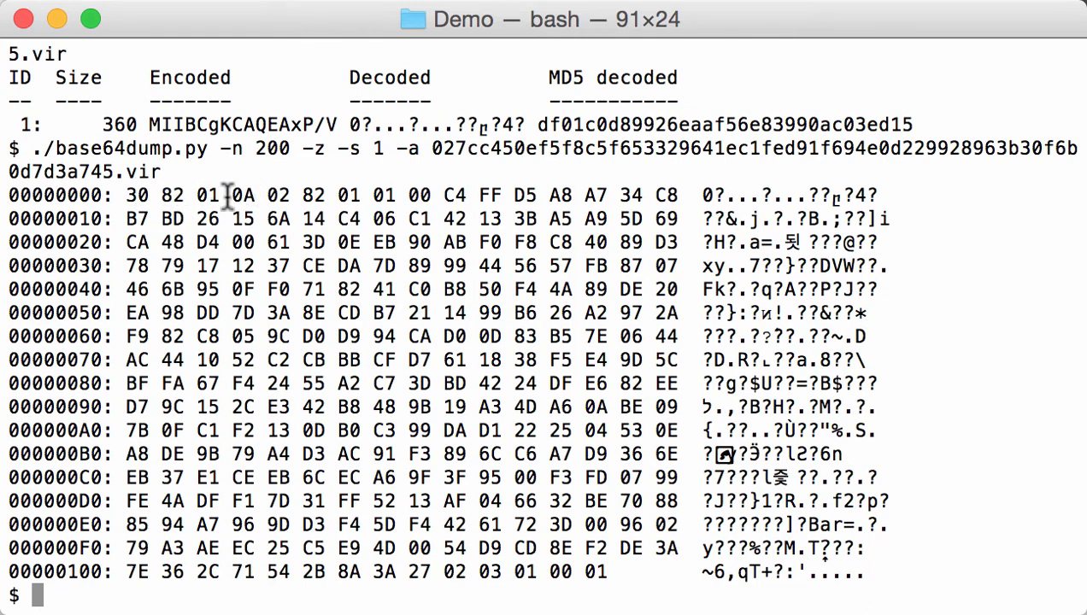
mouse_move(128, 195)
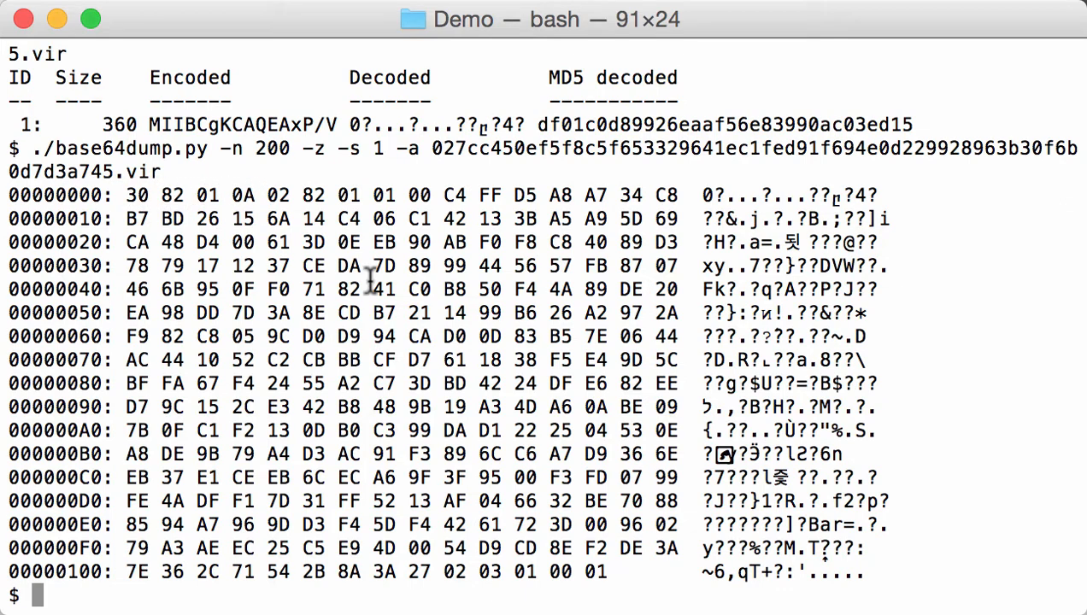
mouse_move(611, 581)
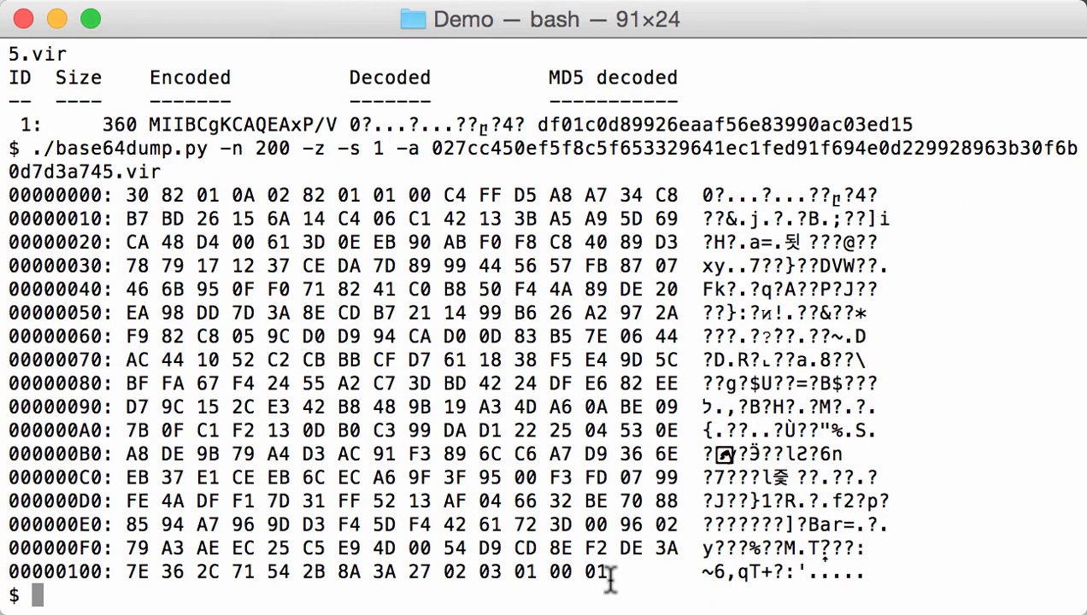
mouse_move(521, 572)
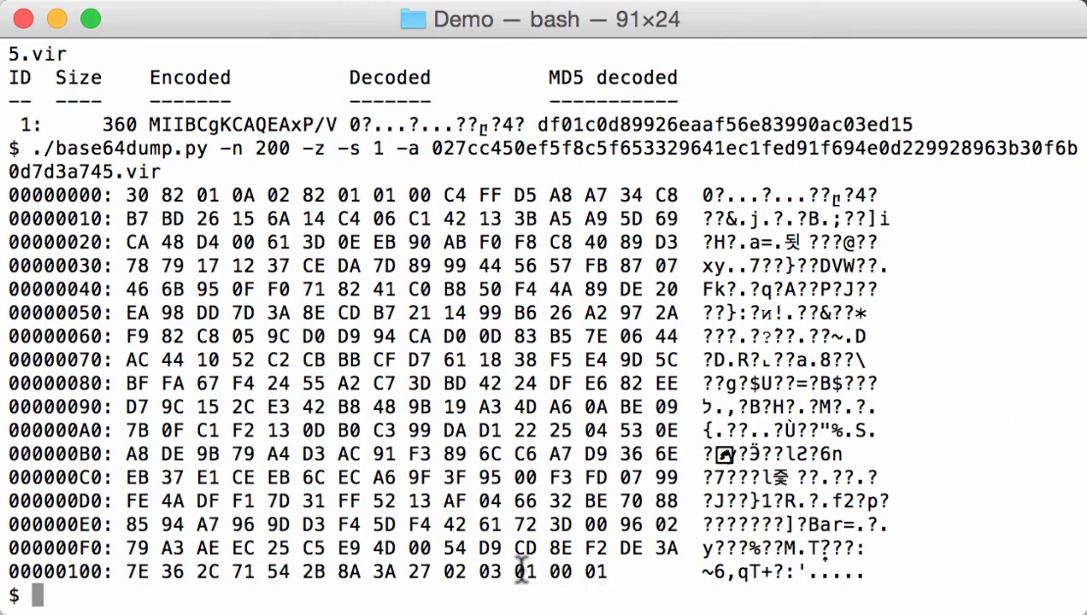
mouse_move(623, 574)
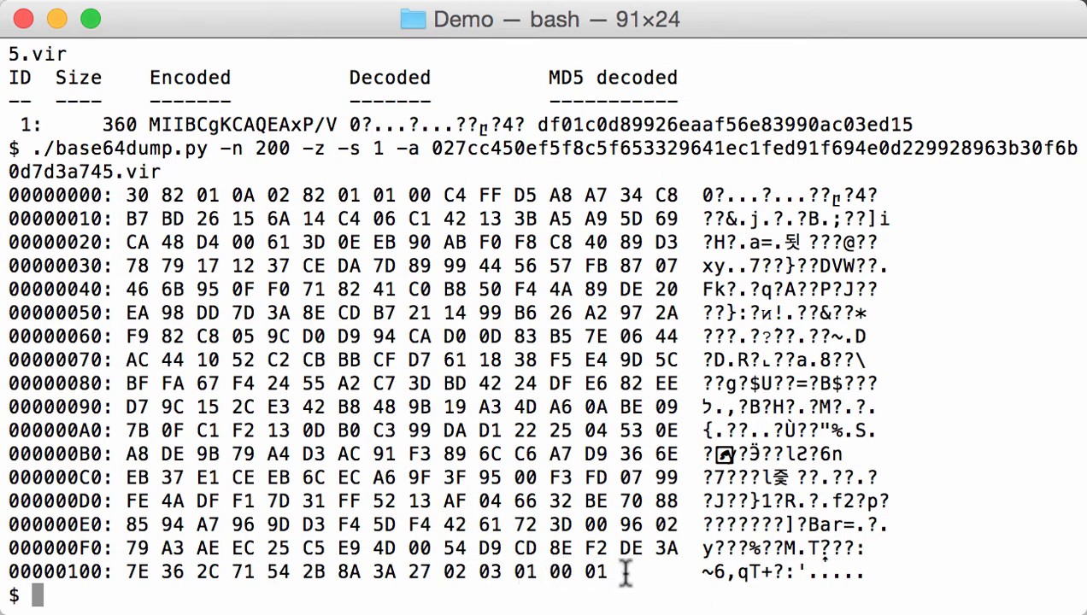
mouse_move(587, 572)
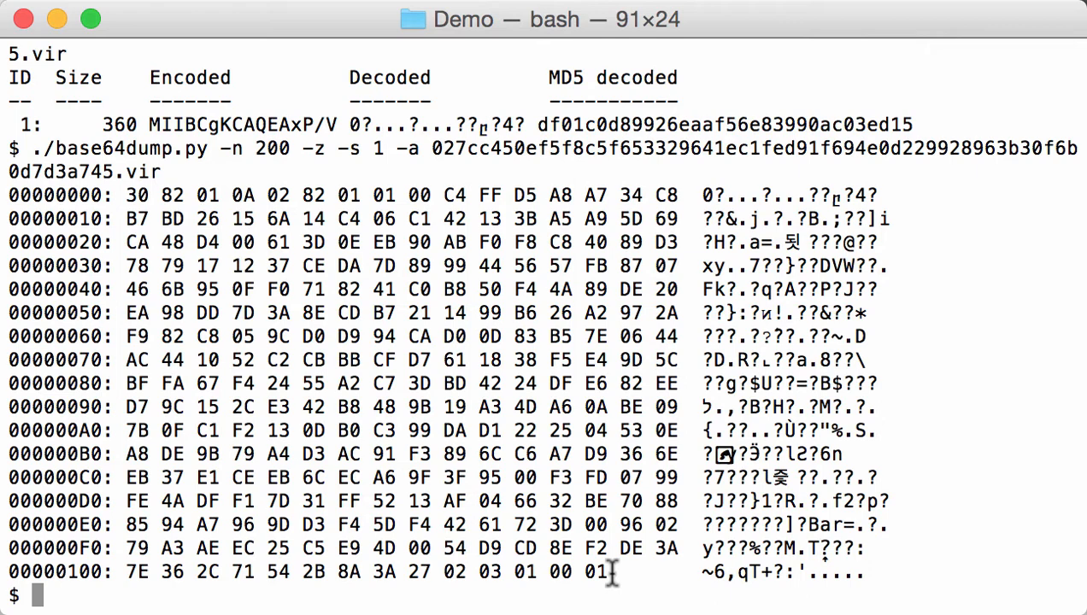
mouse_move(349, 519)
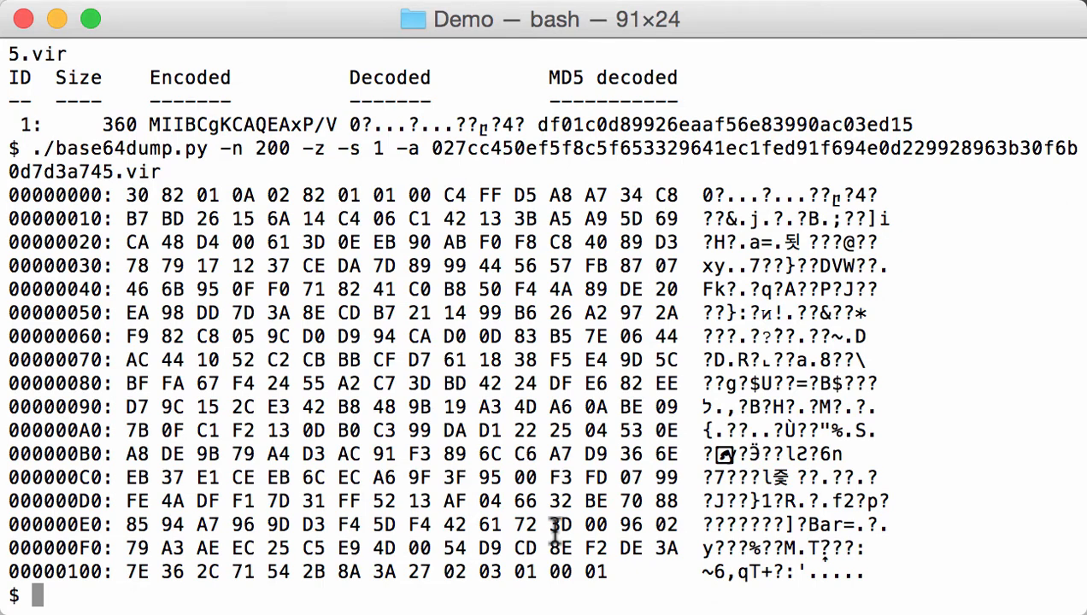
- Review the 30 82 01 0A … 01 00 01 hex dump and start clearing the screen
type("cle")
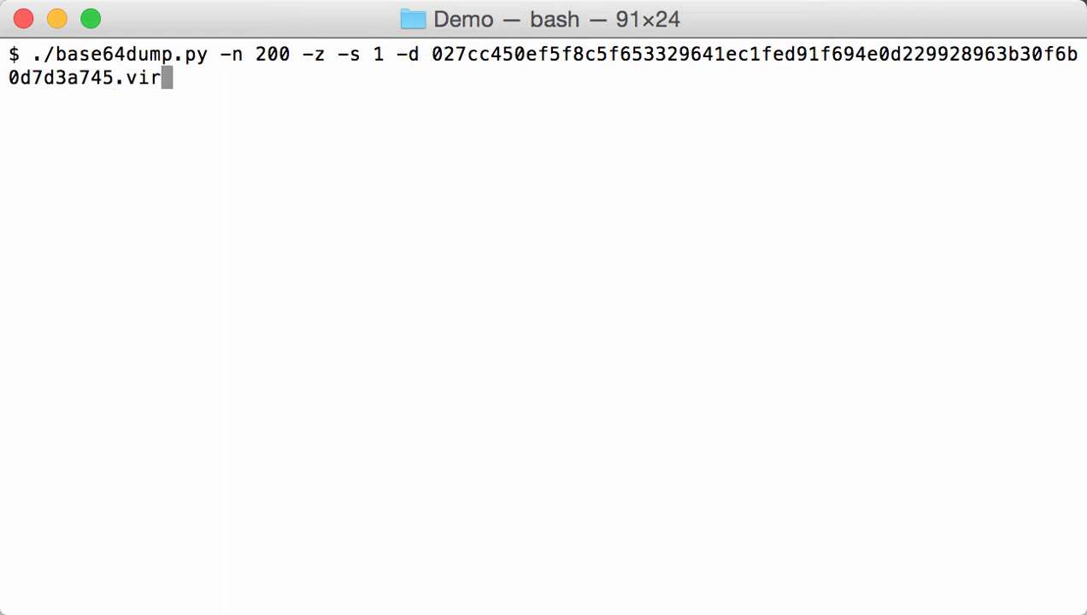
- Pipe the decoded string into openssl asn1parse -inform d
type("|")
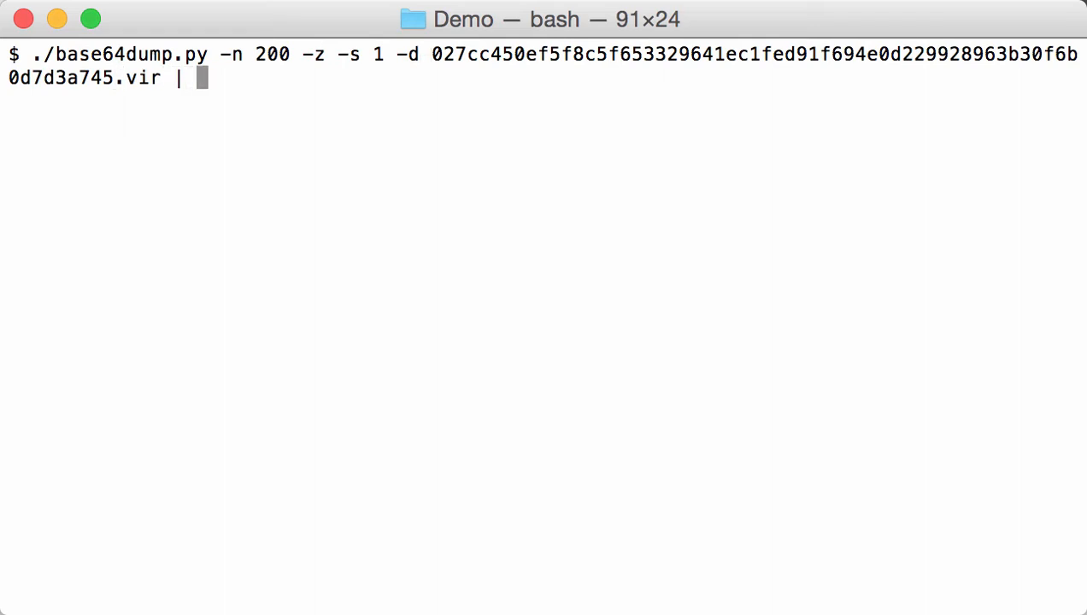
type("openssl")
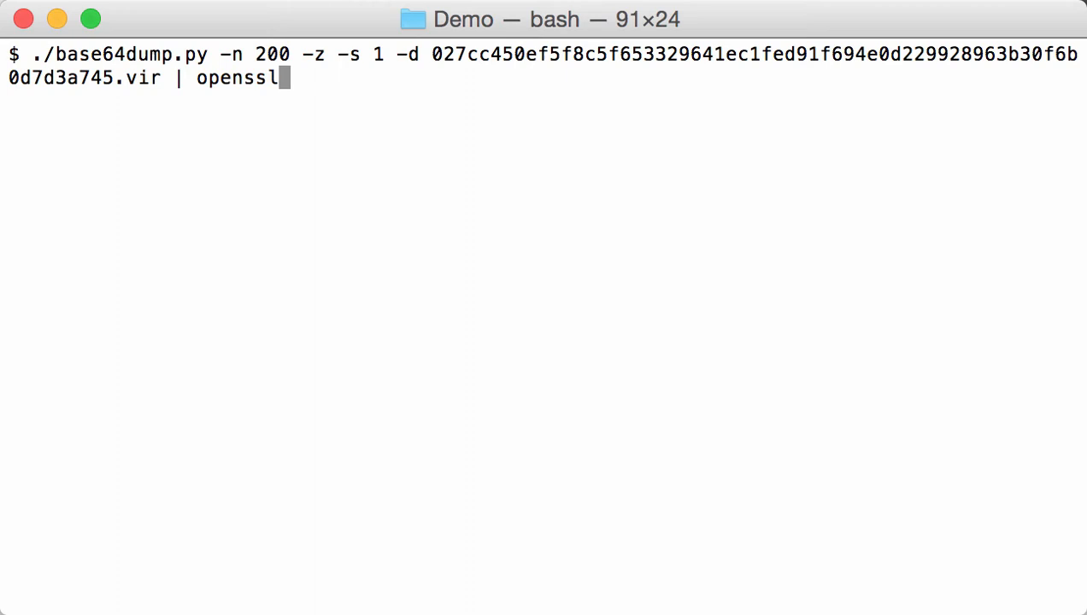
type("asn")
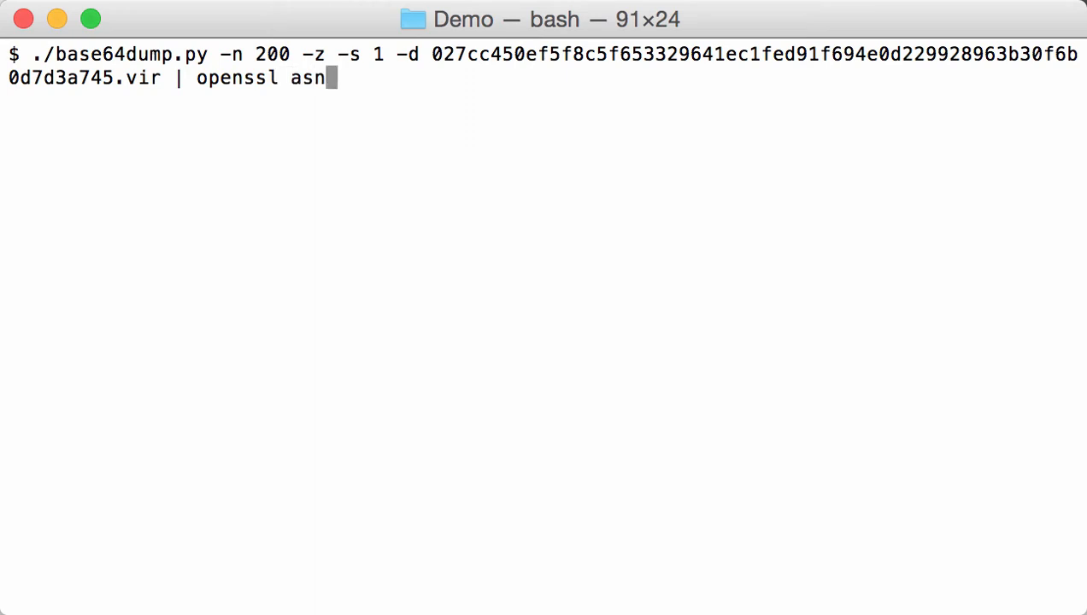
type("1pars")
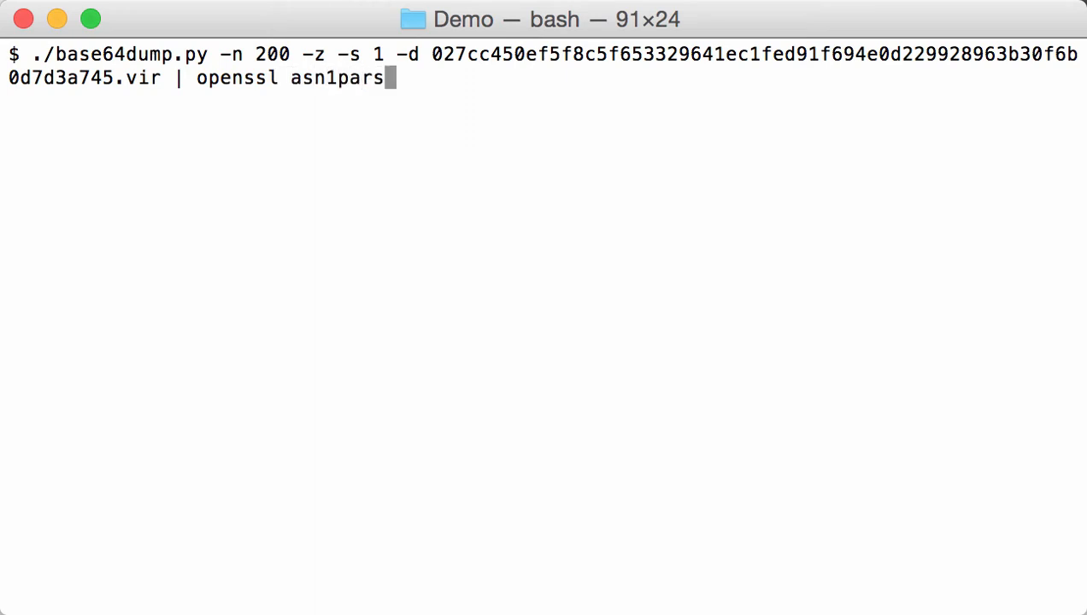
type("e")
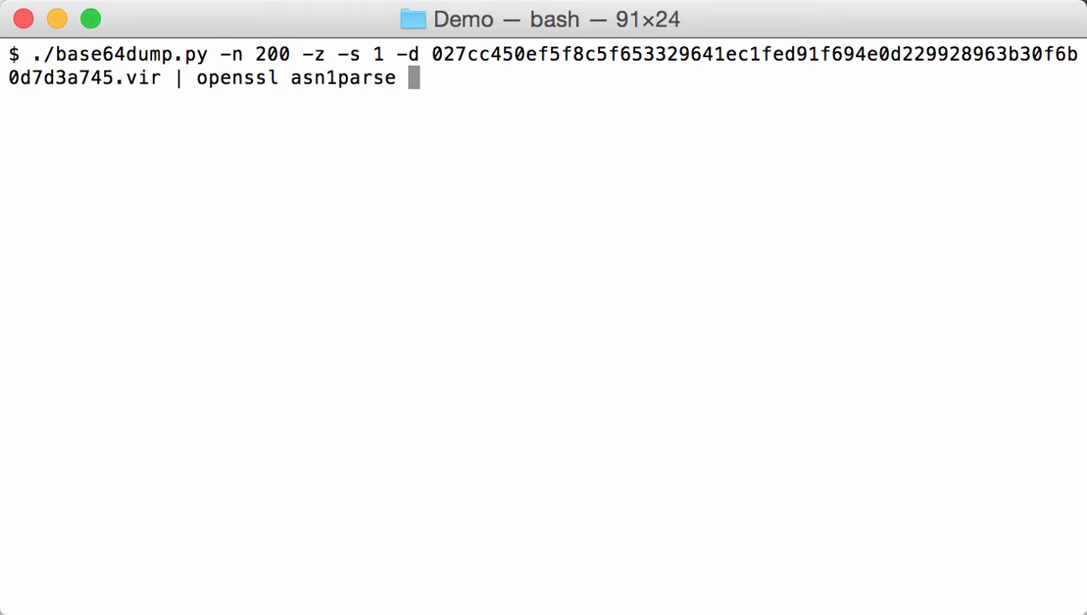
type("-inform der")
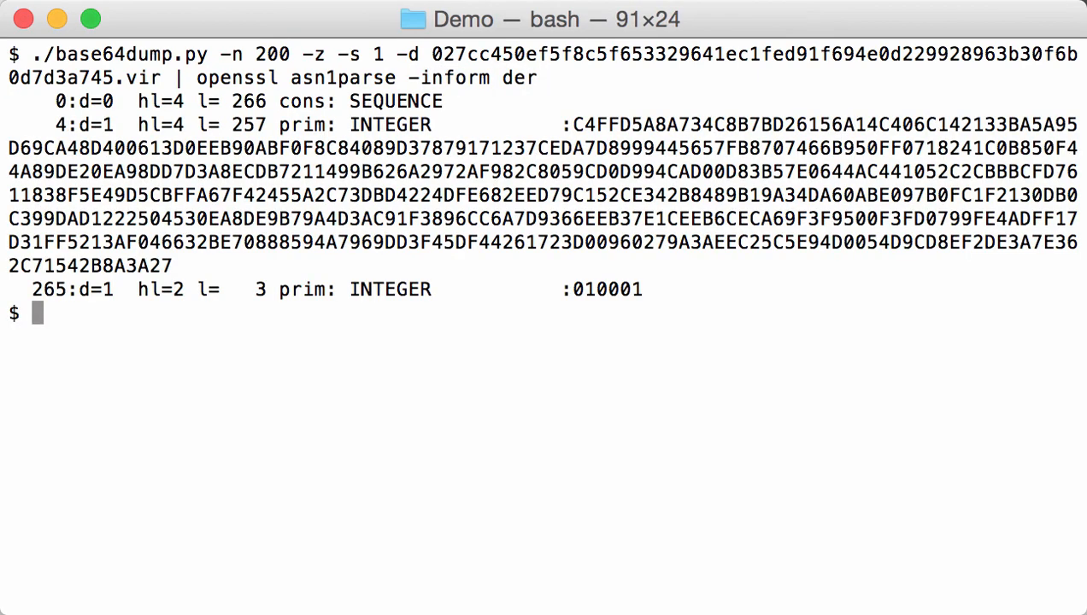
mouse_move(600, 233)
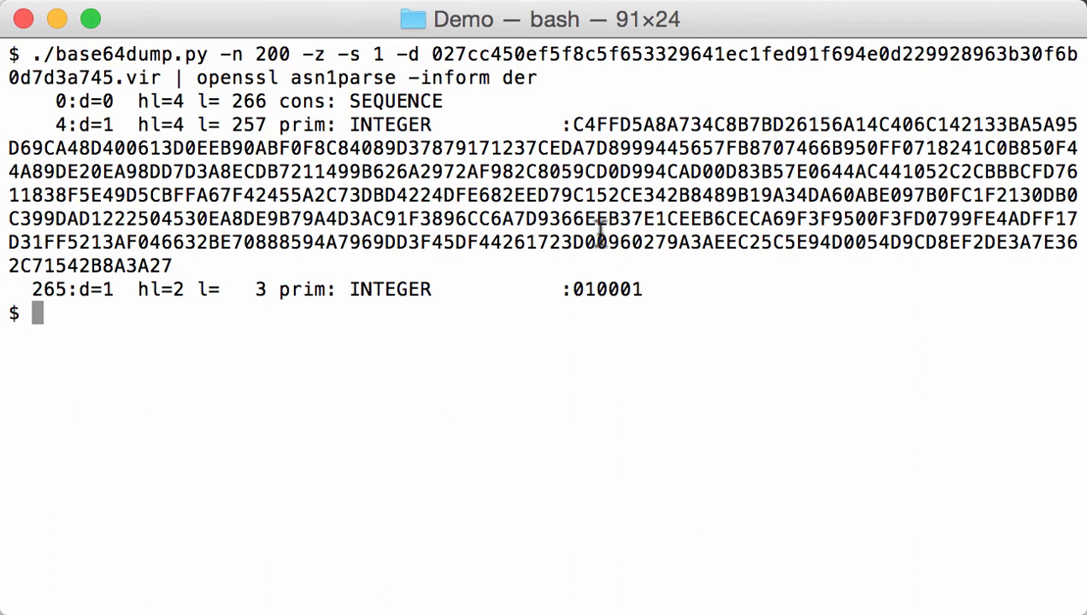
mouse_move(398, 120)
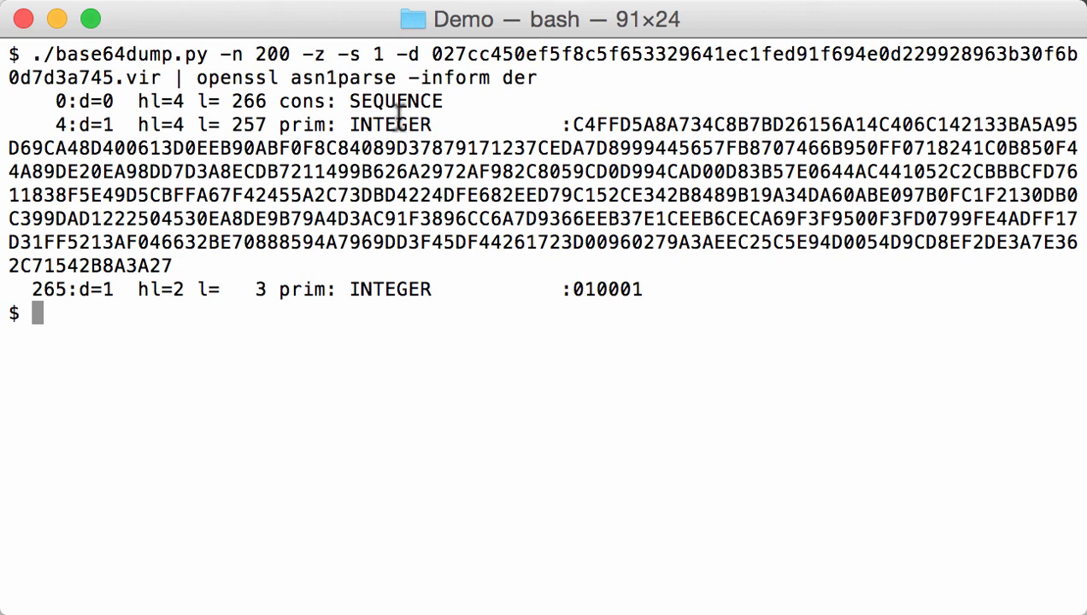
mouse_move(550, 329)
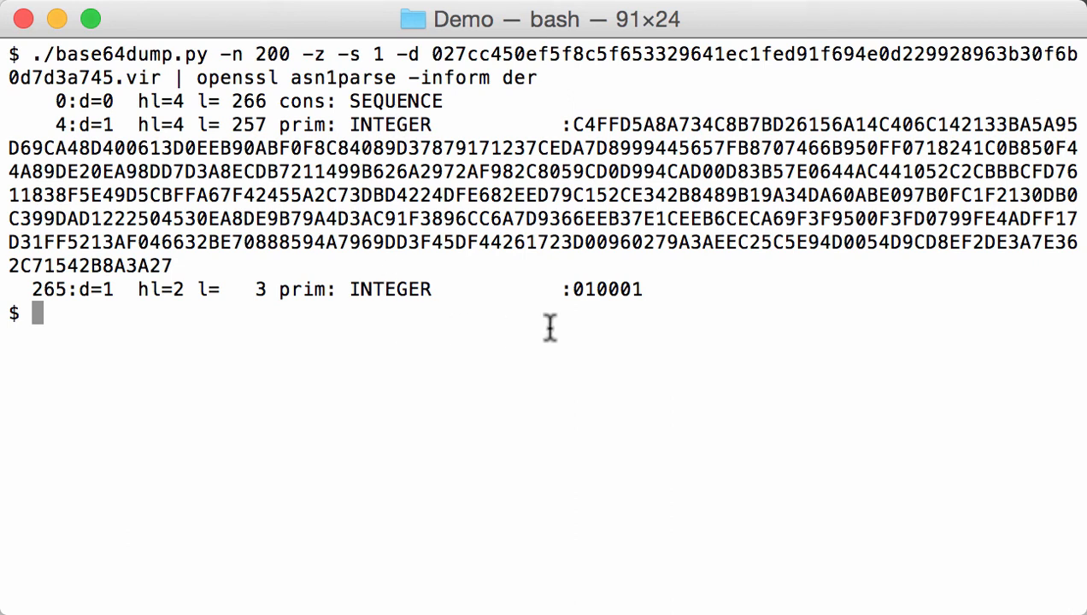
mouse_move(649, 261)
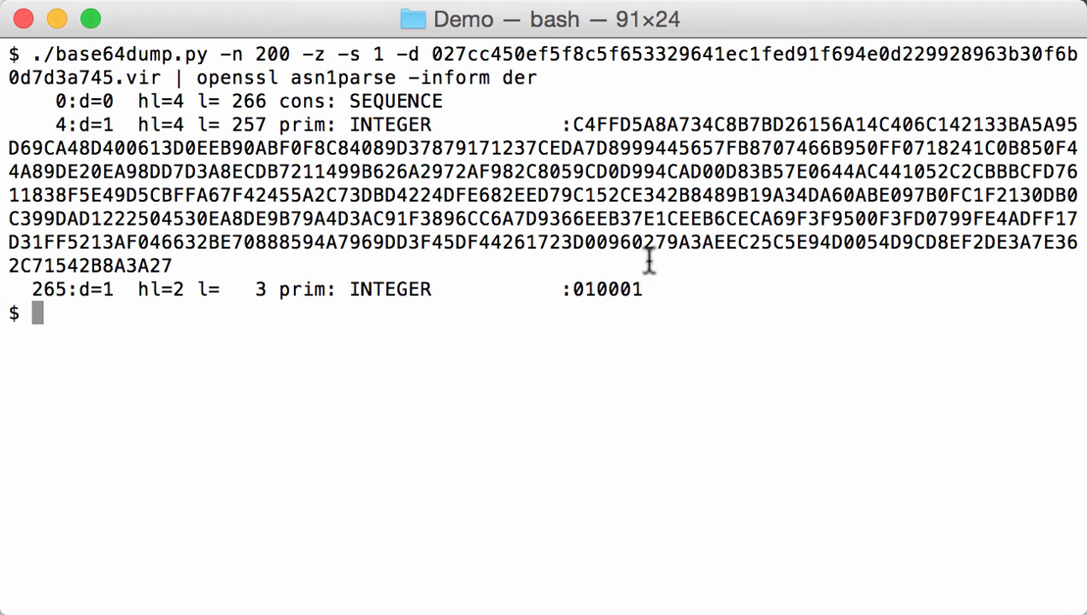
mouse_move(424, 228)
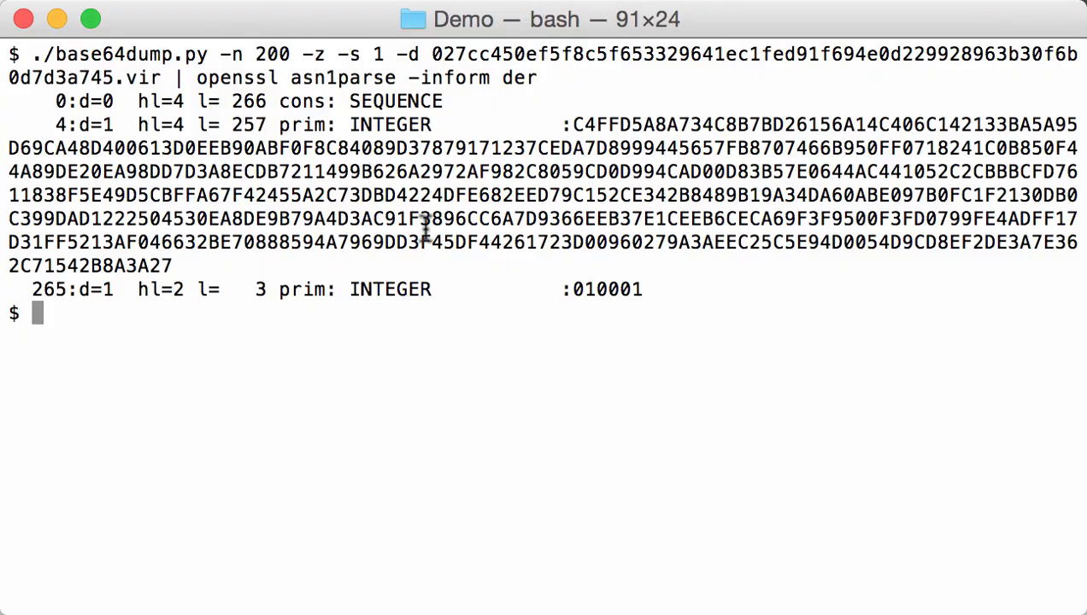